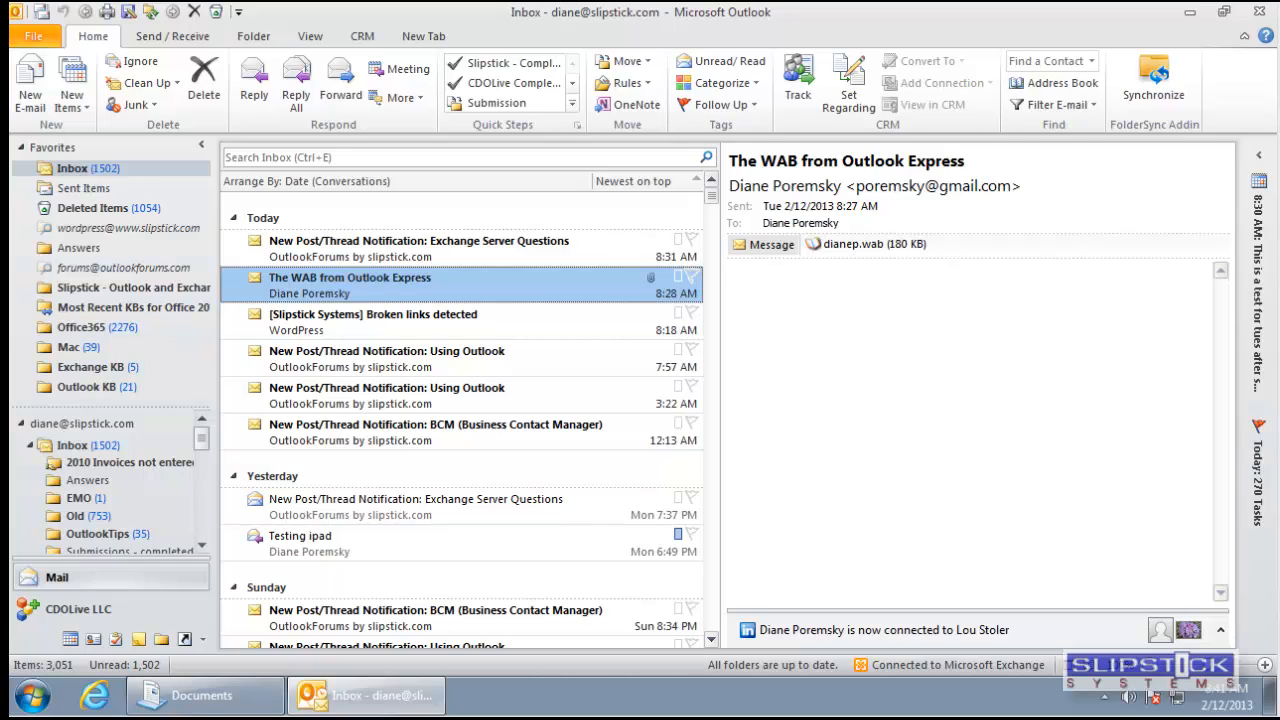
# - Import the .wab file from Documents into Windows Contacts and acknowledge the completion message
pyautogui.click(200, 696)
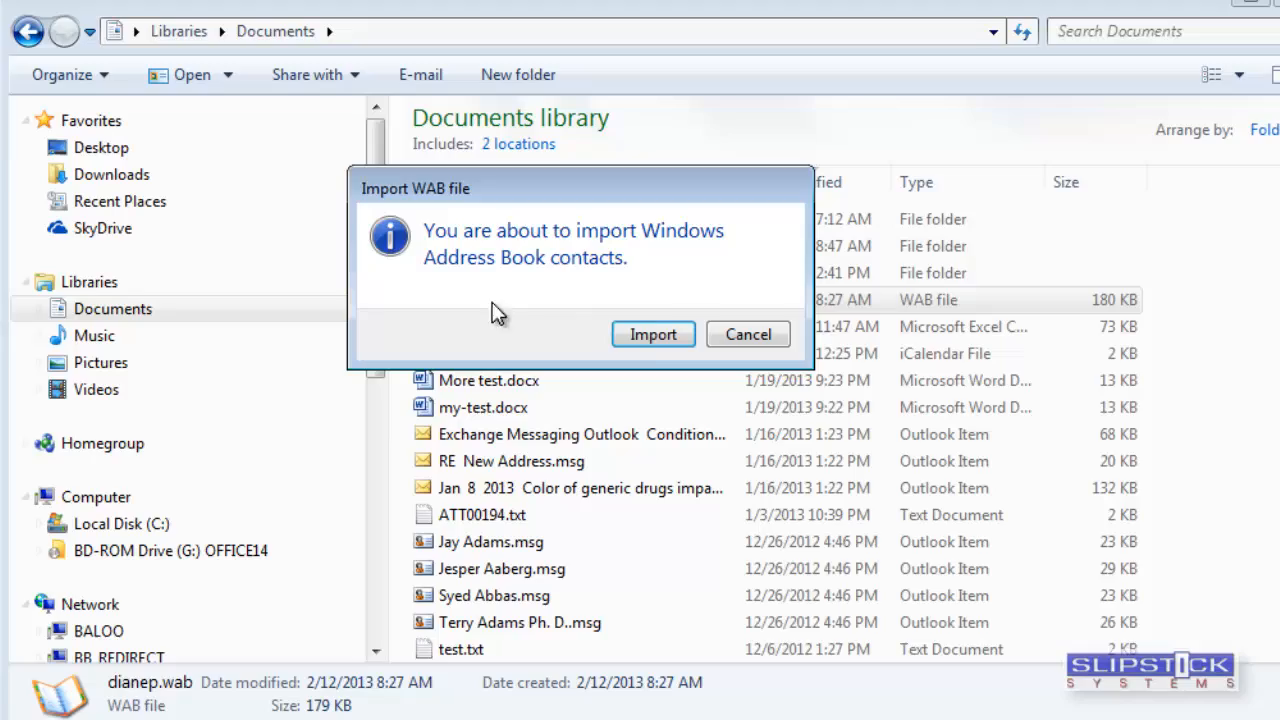
pyautogui.click(652, 334)
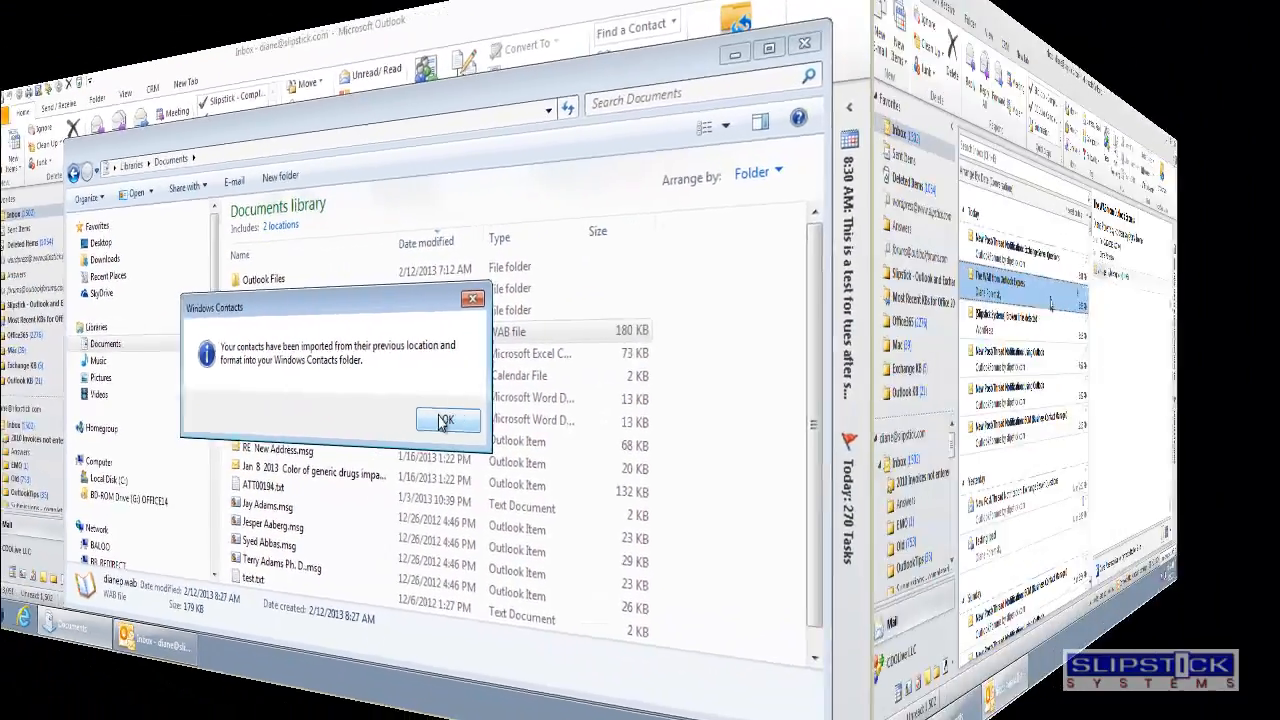
pyautogui.click(446, 420)
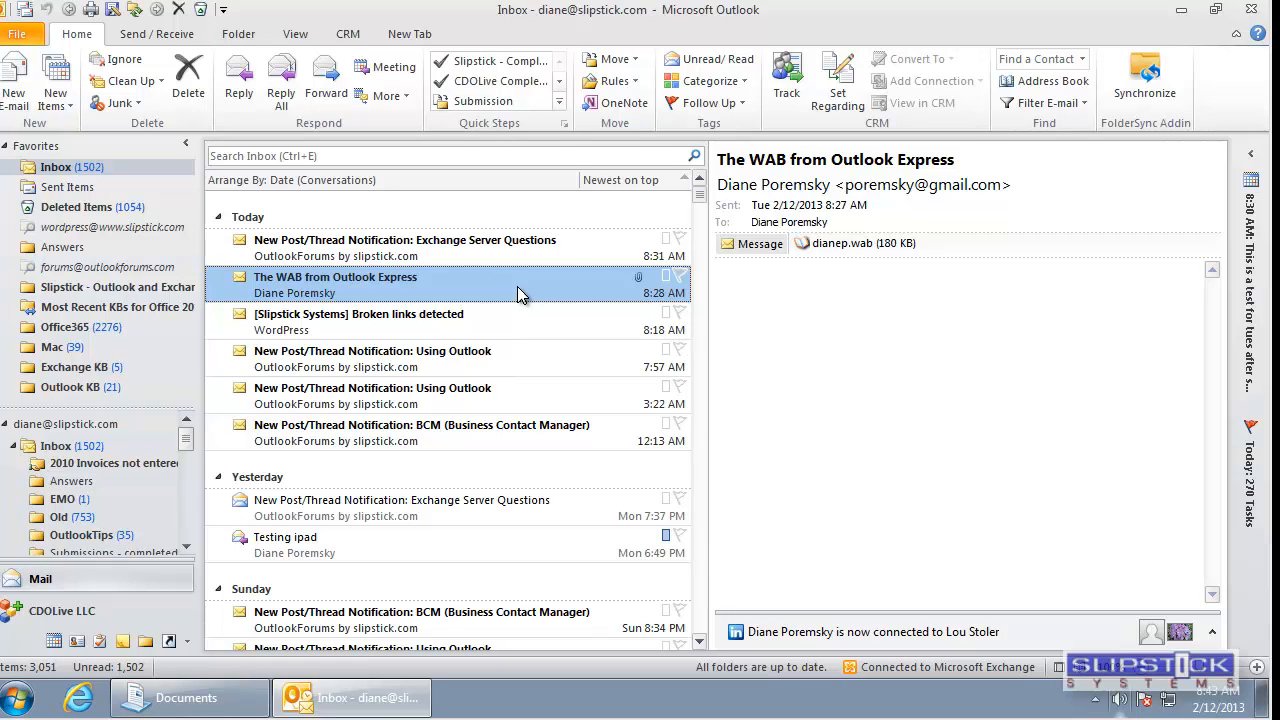
# - Start Outlook 2010's import wizard with Import Internet Mail and Addresses chosen
pyautogui.click(24, 32)
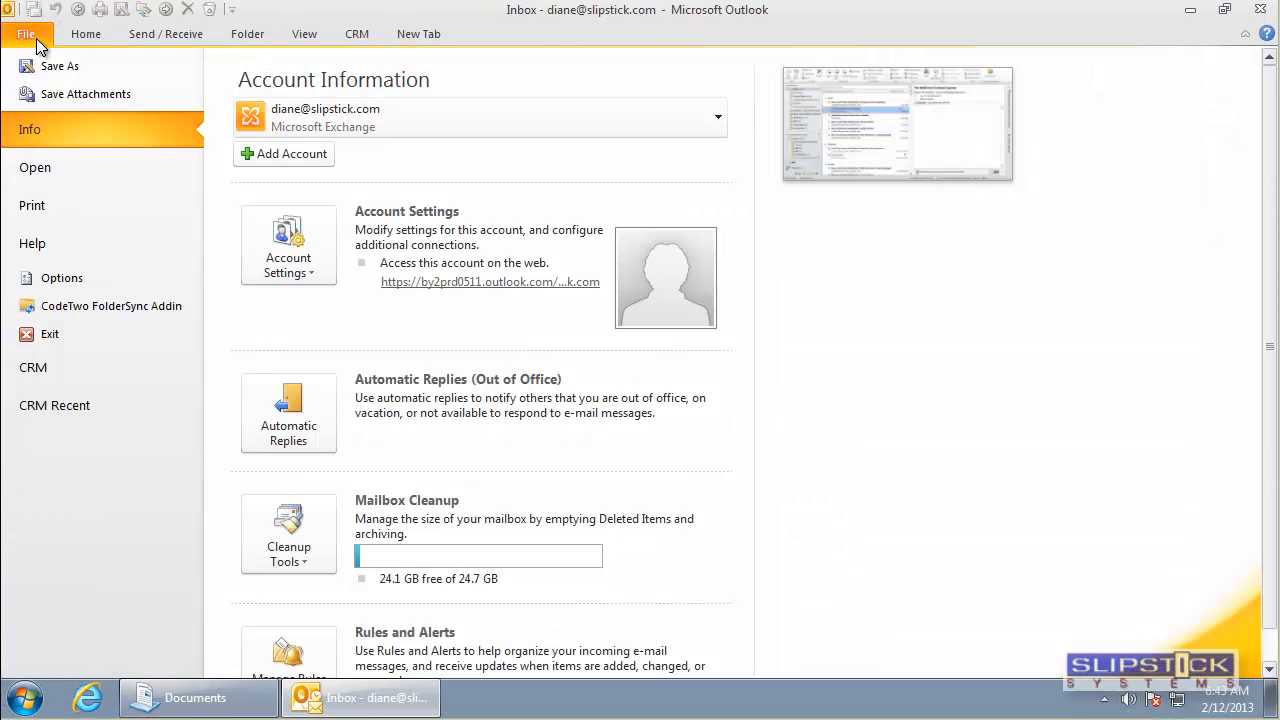
pyautogui.click(36, 168)
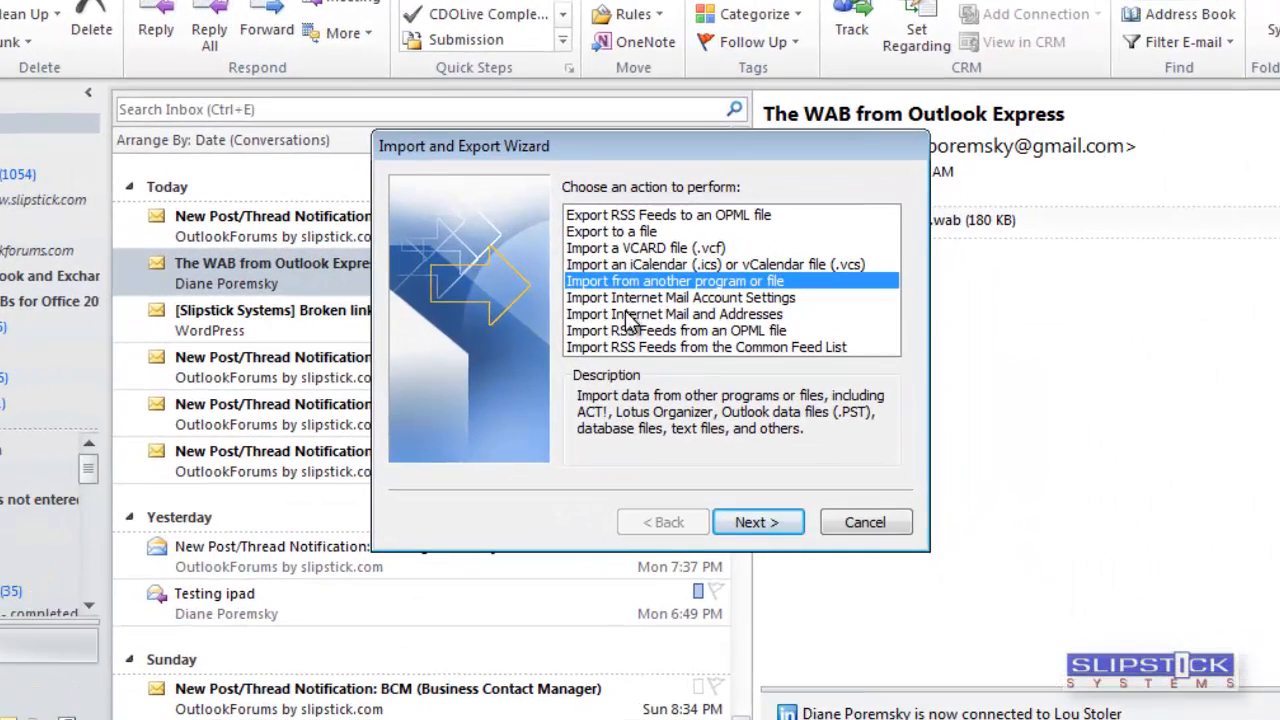
pyautogui.click(674, 314)
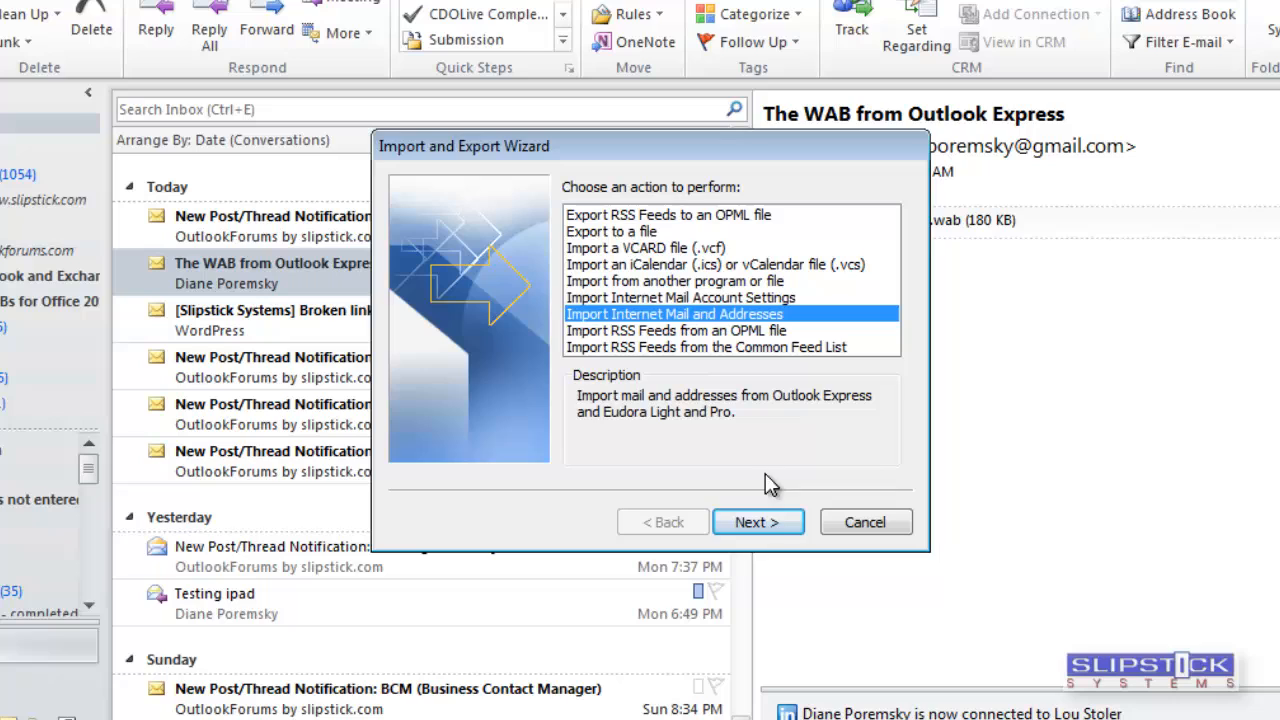
pyautogui.click(756, 520)
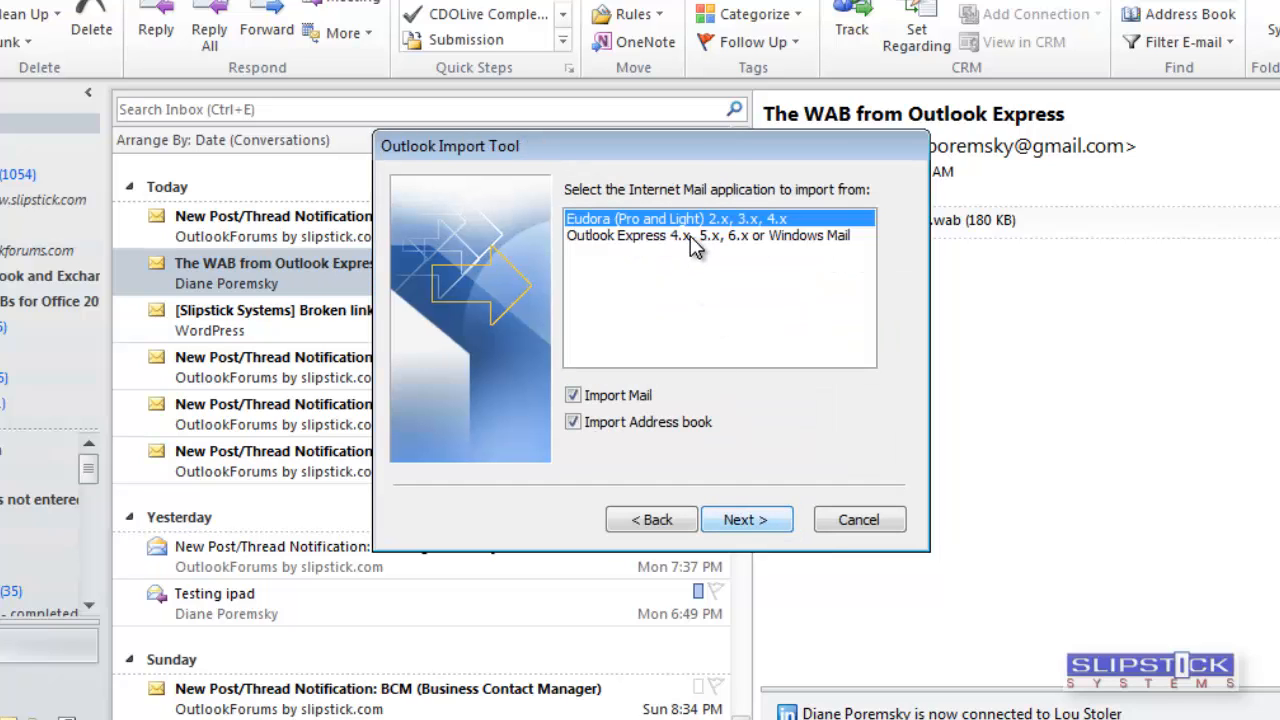
# - Import the Outlook Express/Windows Mail address book only, skipping mail and allowing duplicates
pyautogui.click(708, 236)
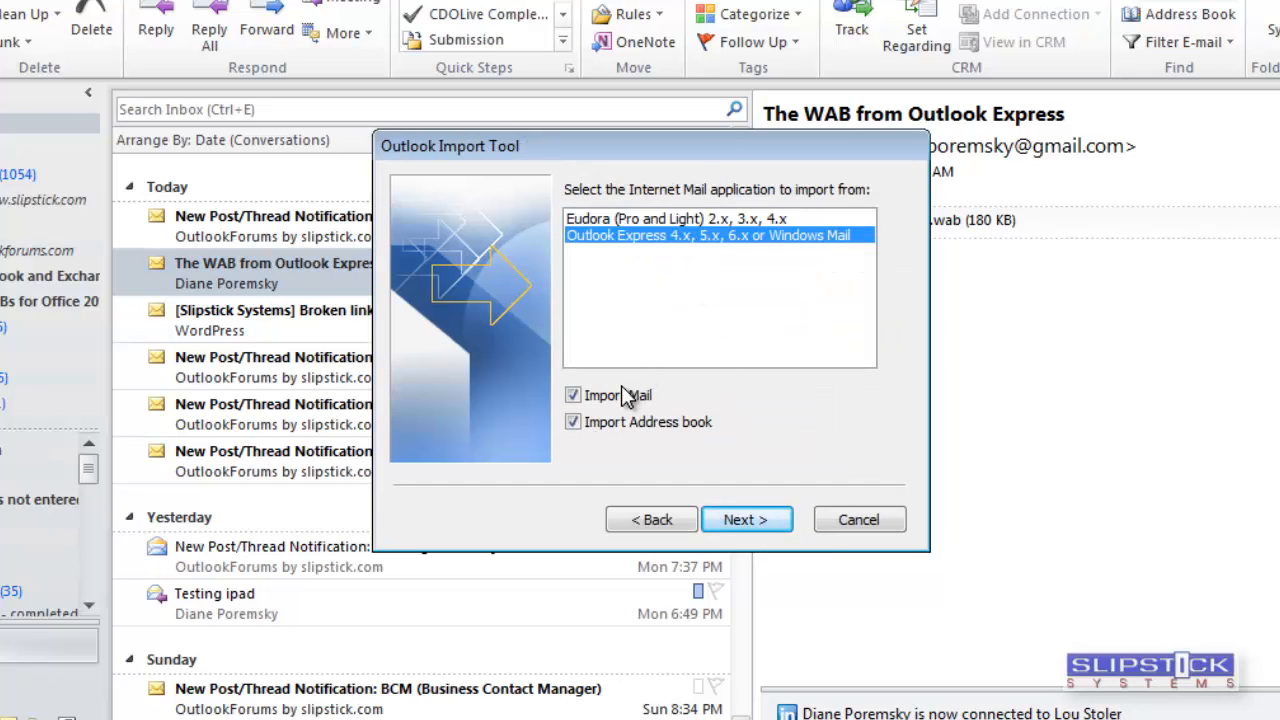
pyautogui.click(572, 396)
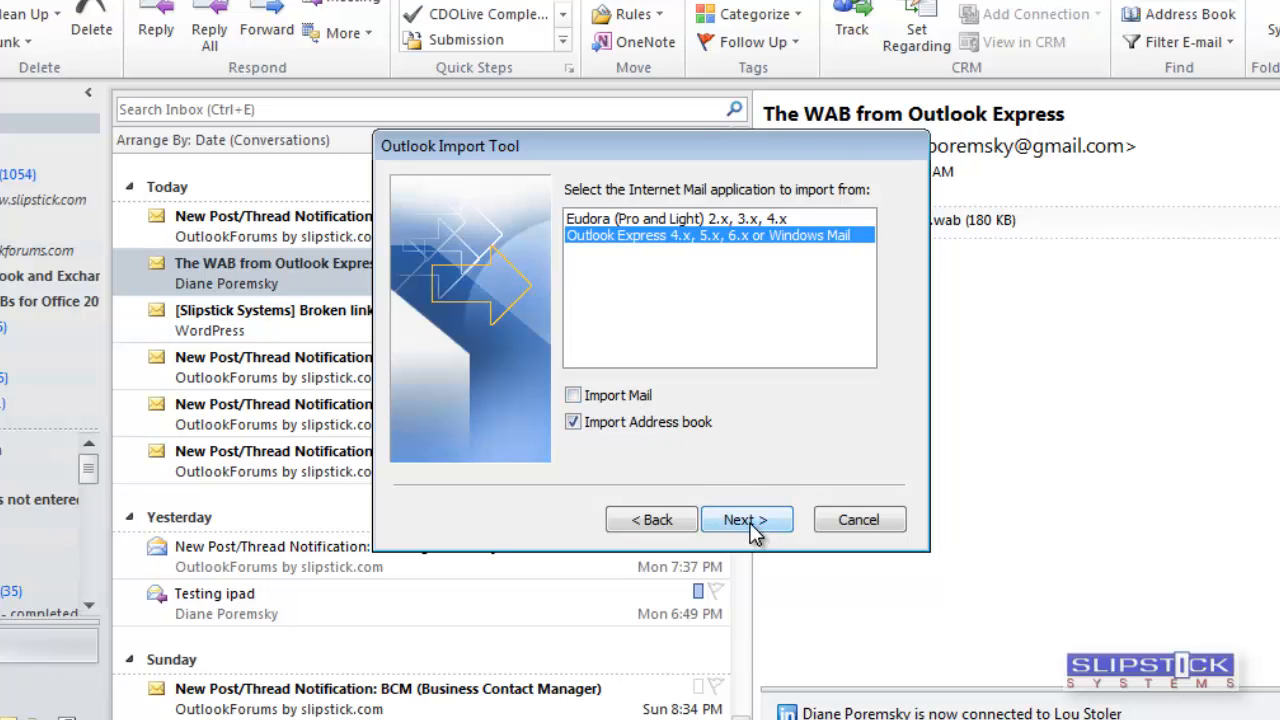
pyautogui.click(746, 520)
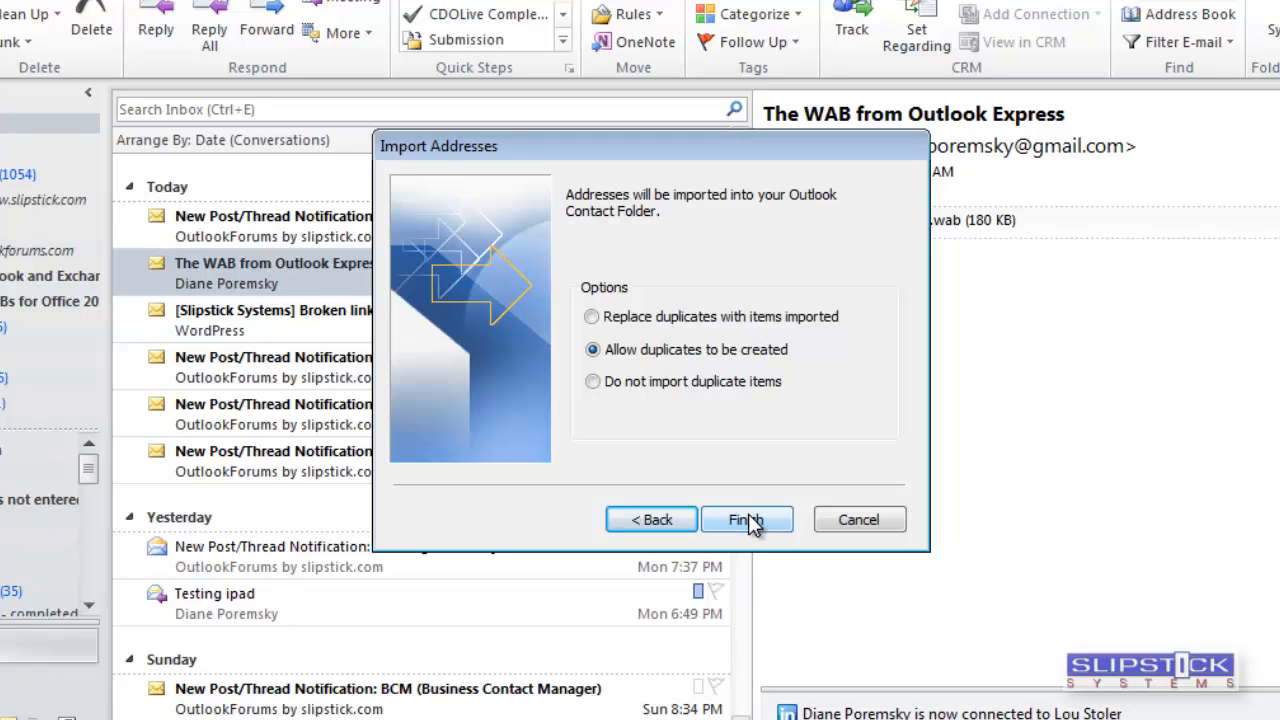
pyautogui.click(746, 520)
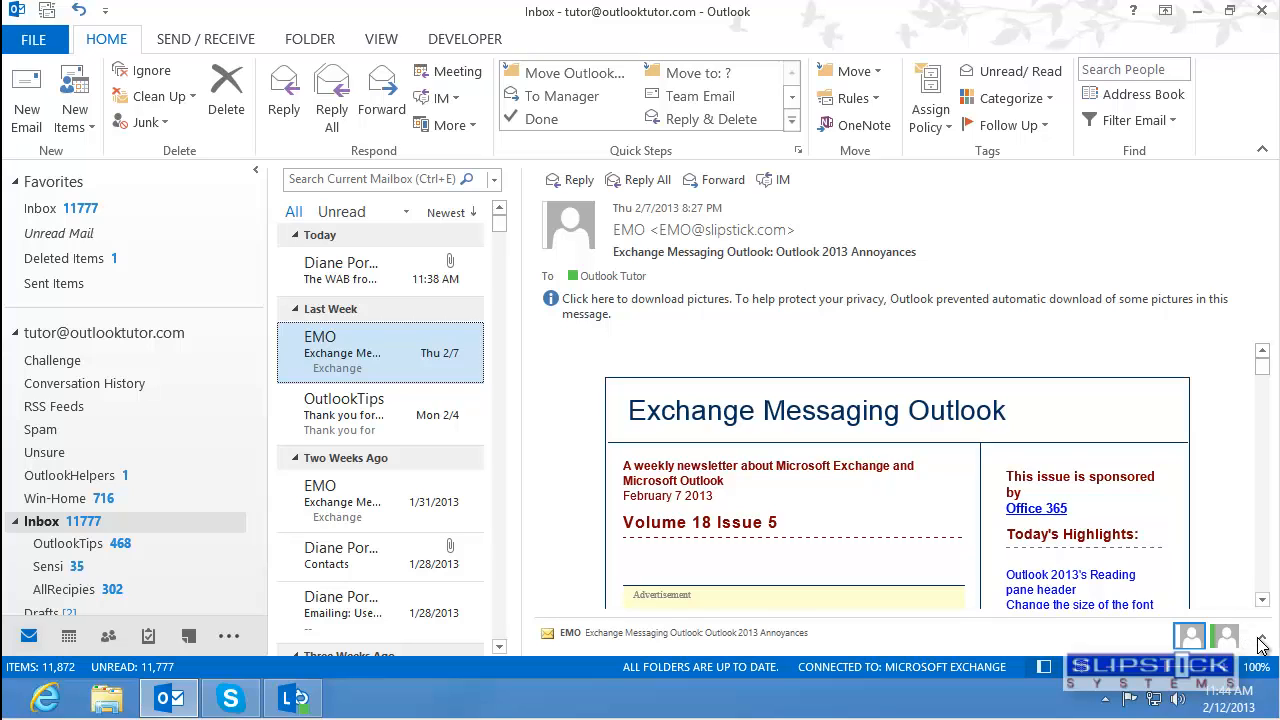
# - Launch Windows Contacts from Start and begin an export in CSV (Comma Separated Values) format
pyautogui.press('Super')
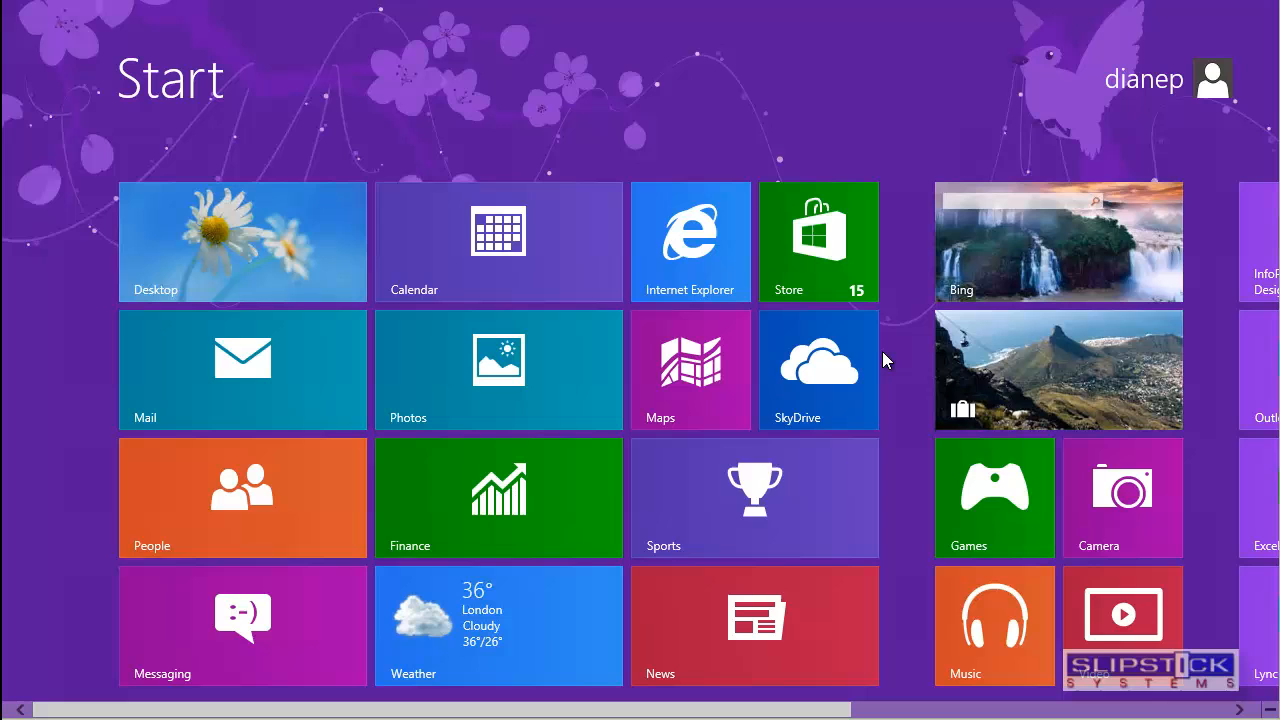
pyautogui.write('contact')
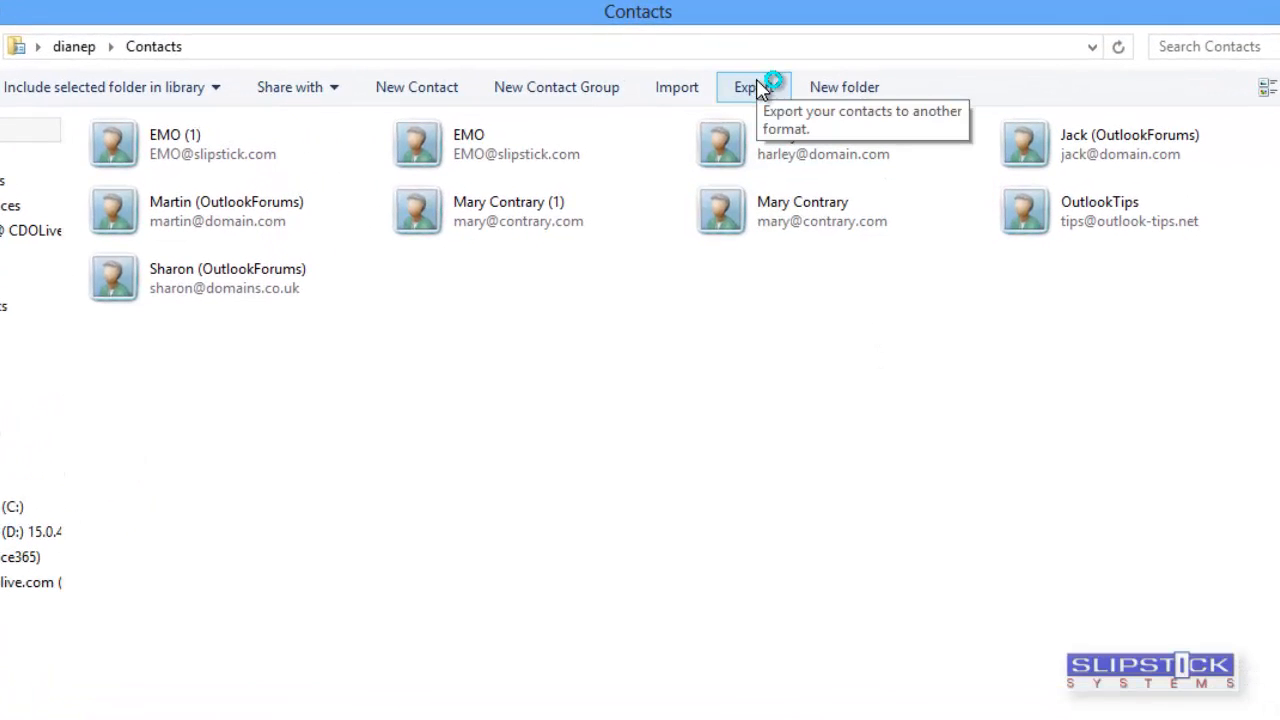
pyautogui.click(752, 88)
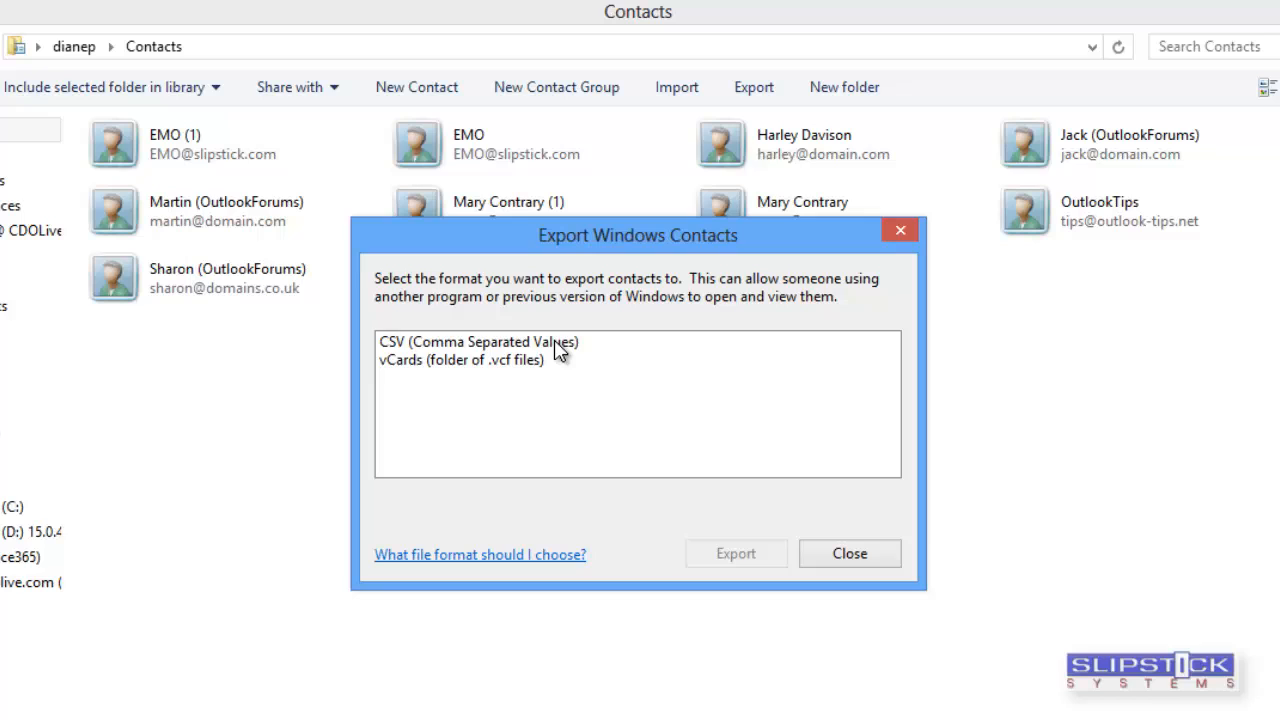
pyautogui.click(476, 340)
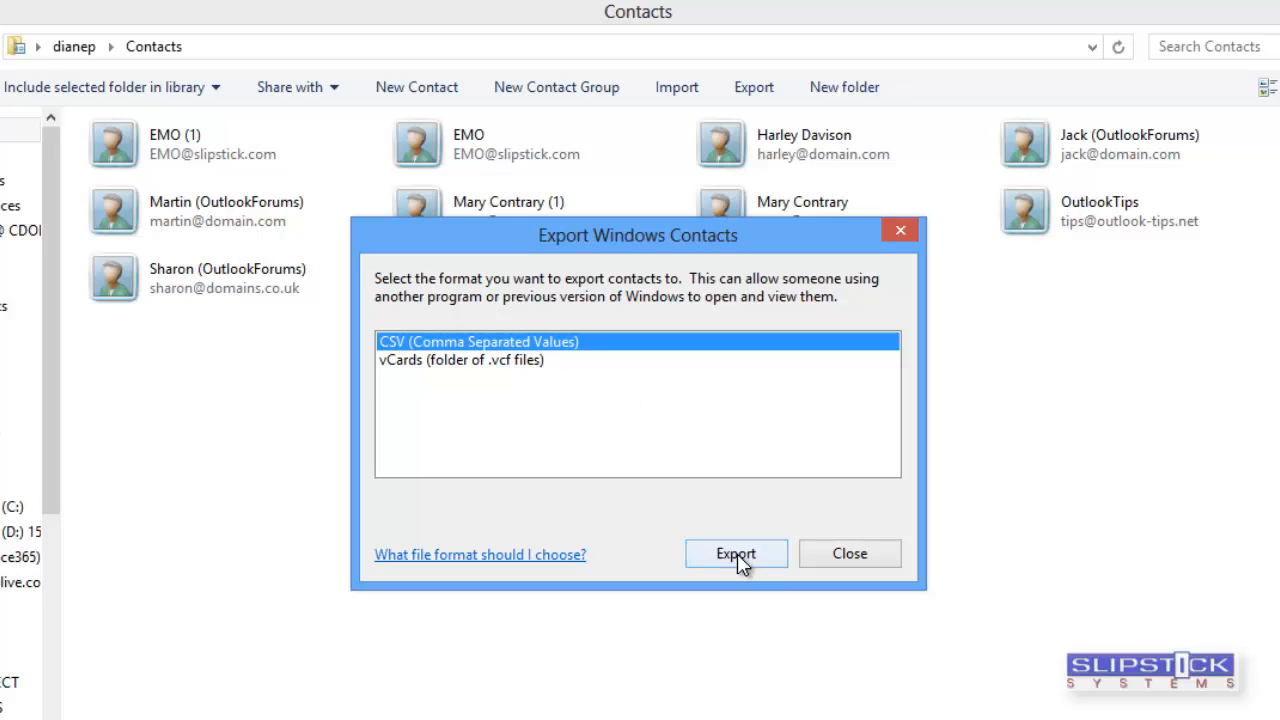
# - Name the exported CSV file 'conta' and continue to the field selection
pyautogui.click(736, 554)
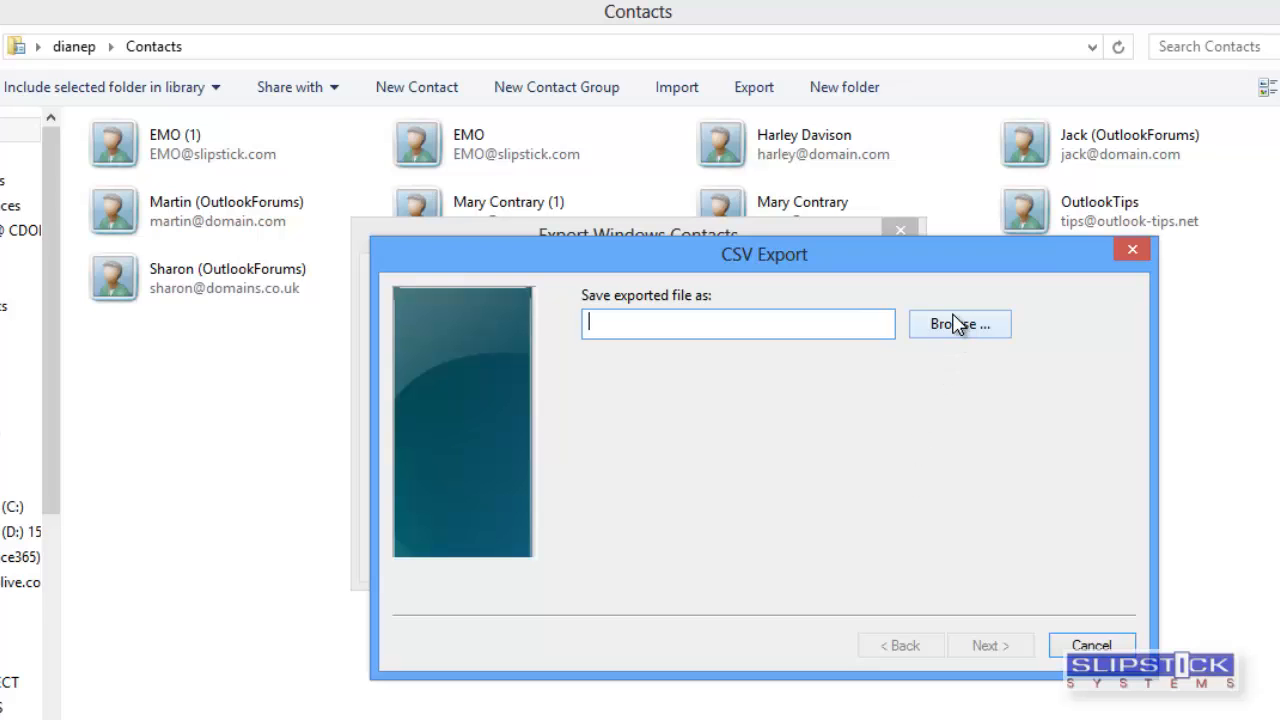
pyautogui.click(960, 324)
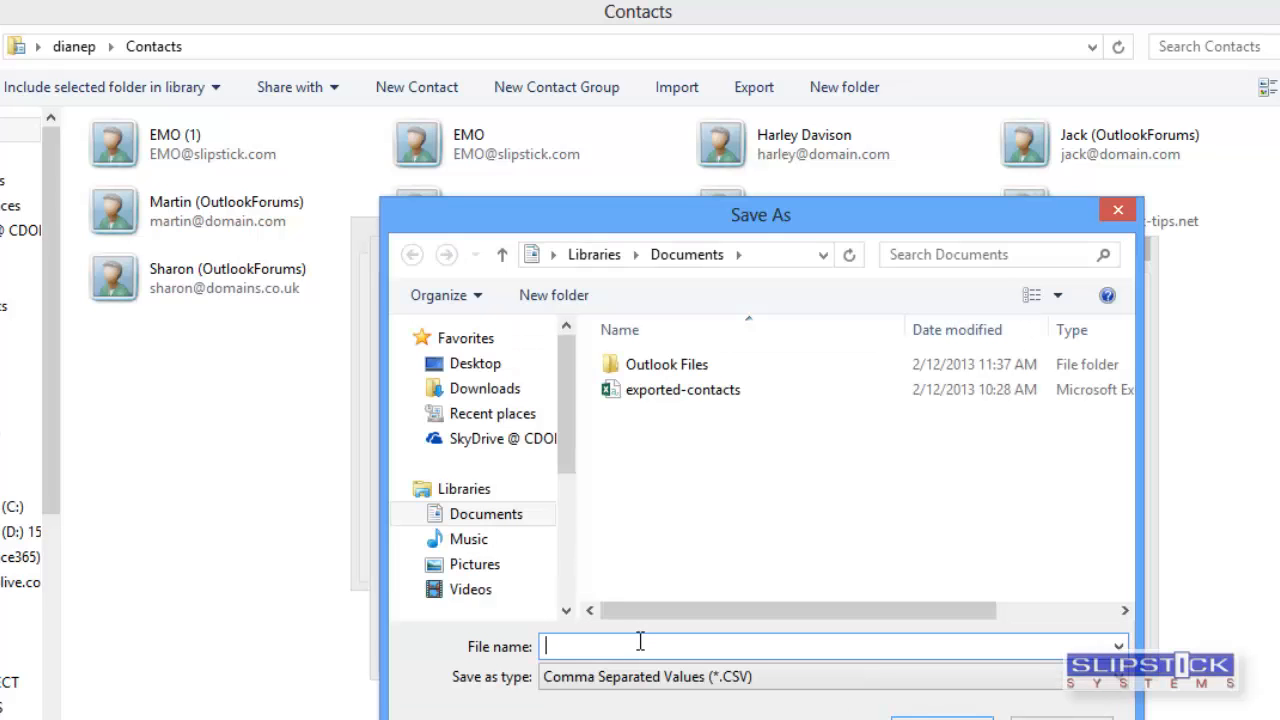
pyautogui.write('contacts.csv')
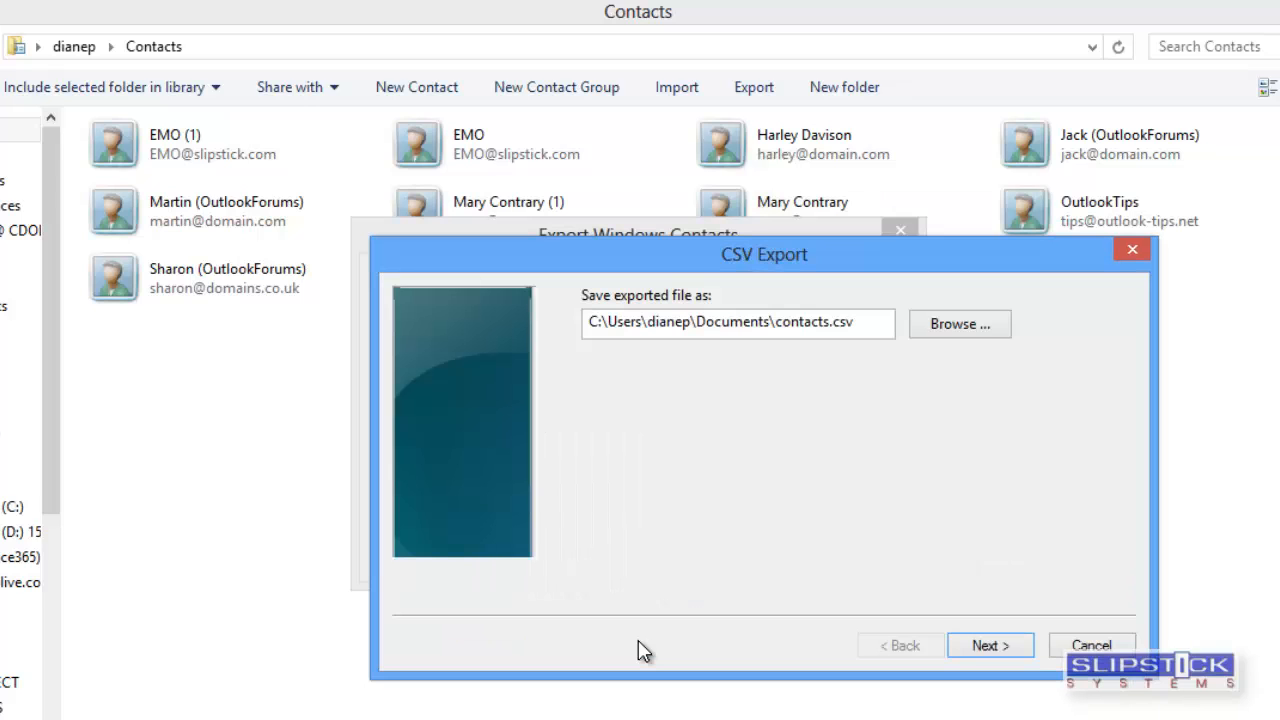
pyautogui.click(988, 644)
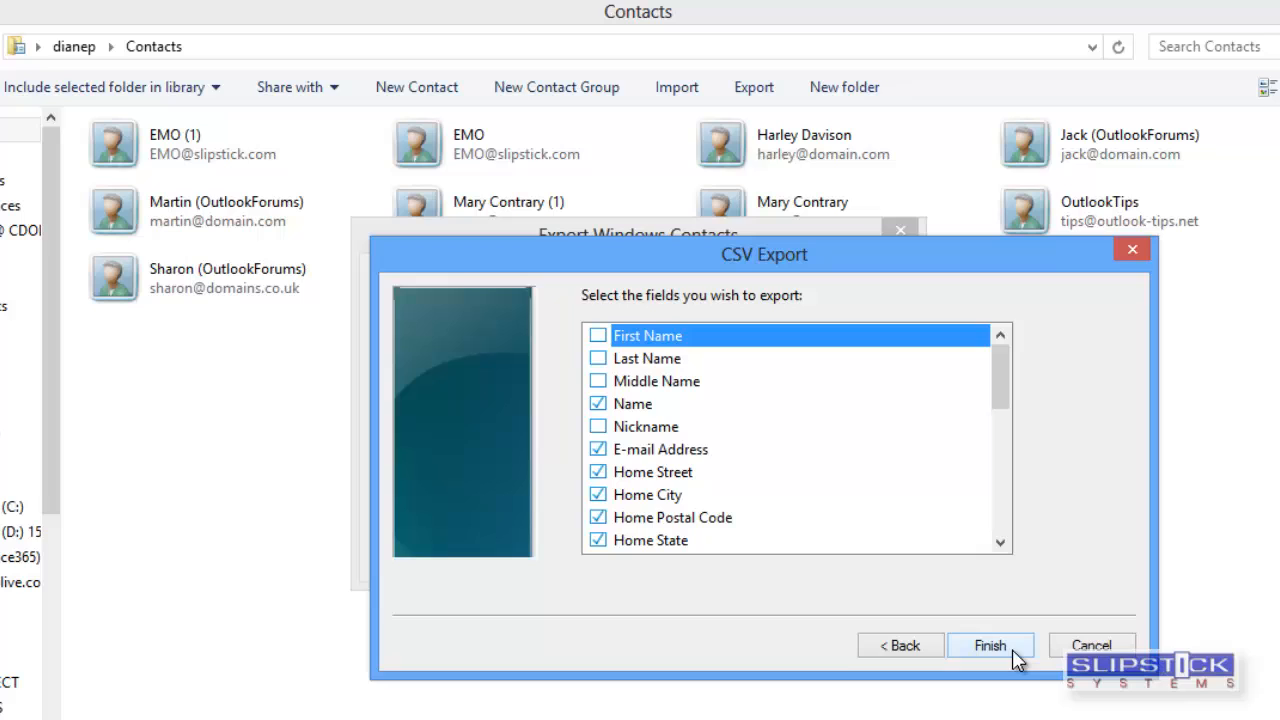
pyautogui.moveTo(790, 390)
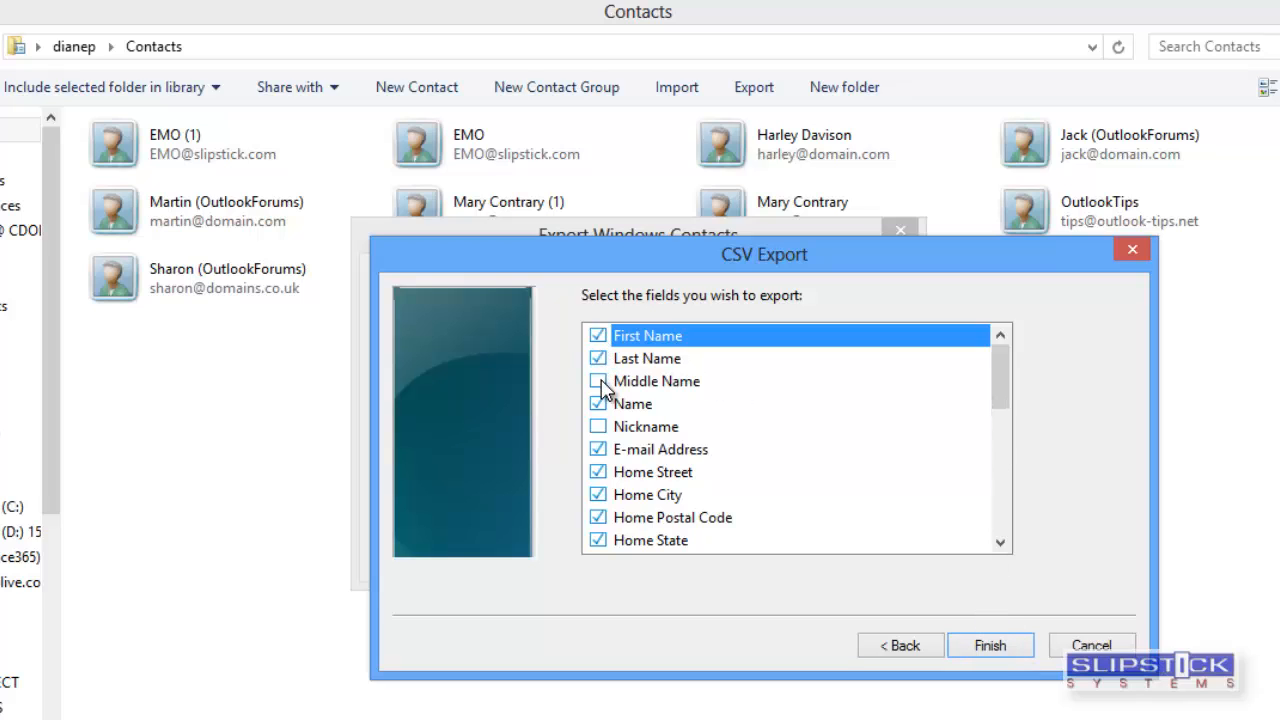
# - Finish the CSV export with the chosen fields, acknowledge completion and close the export window
pyautogui.click(598, 380)
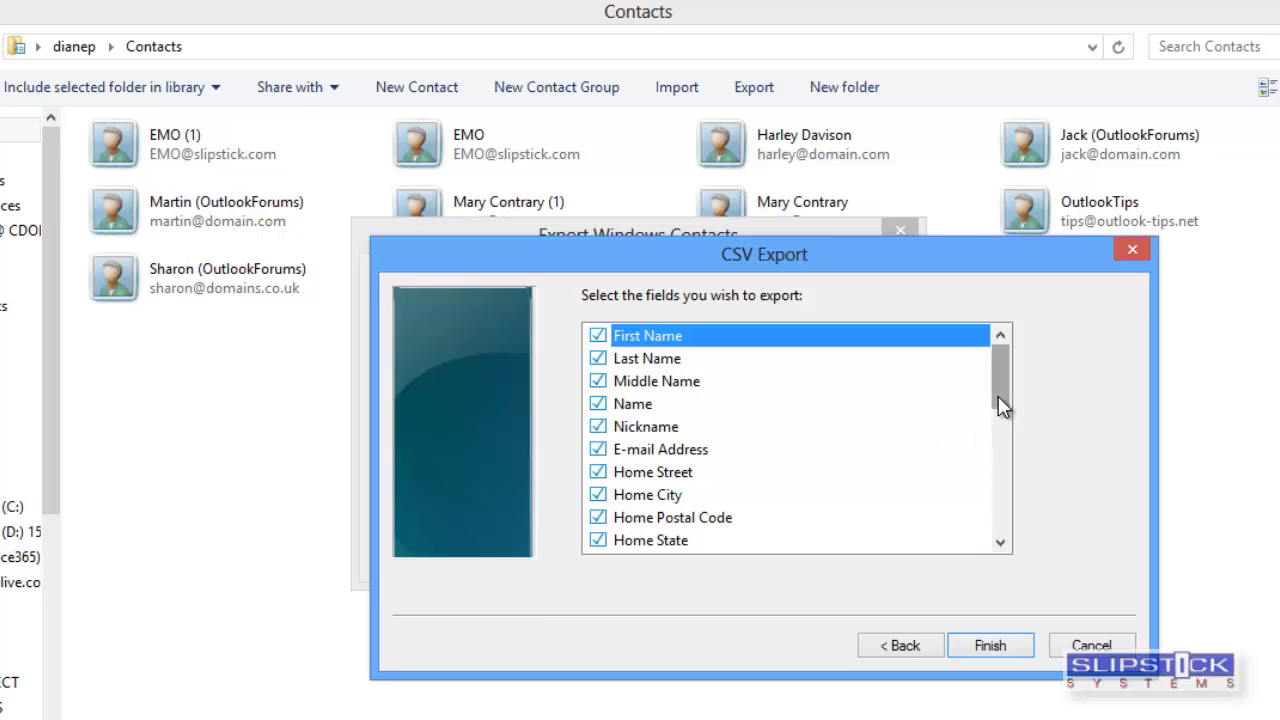
pyautogui.scroll(-3)
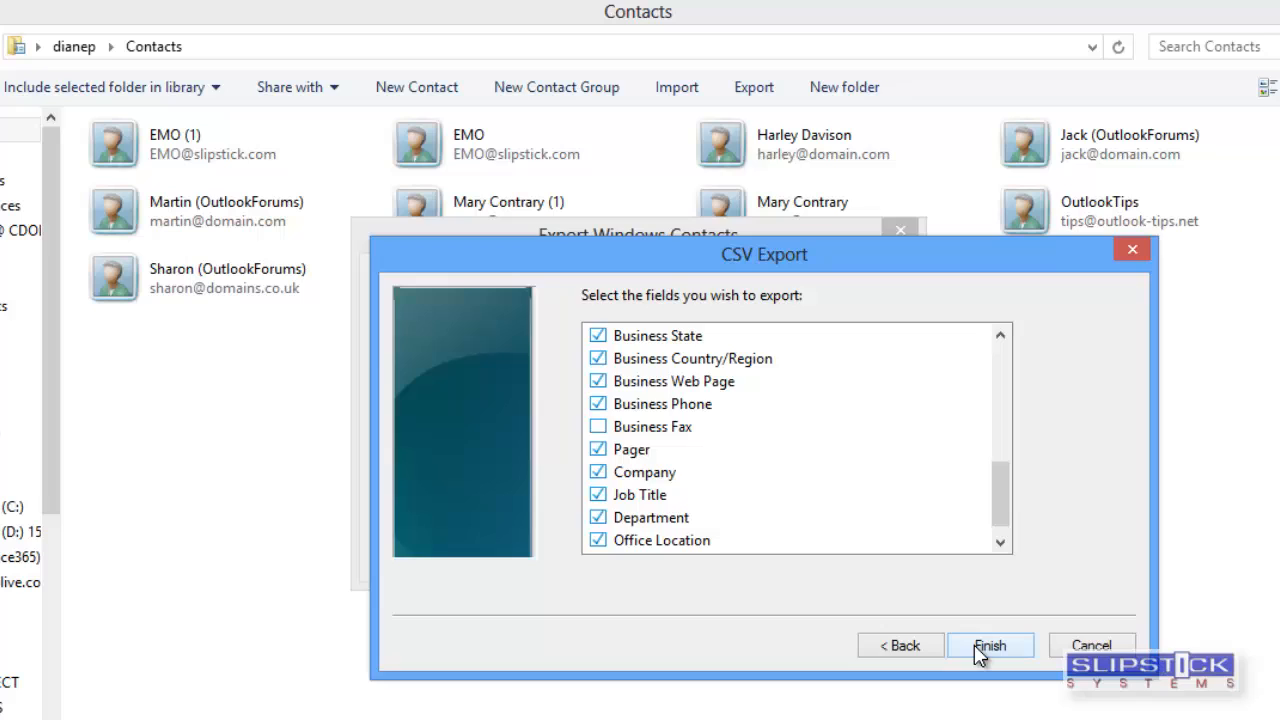
pyautogui.click(988, 644)
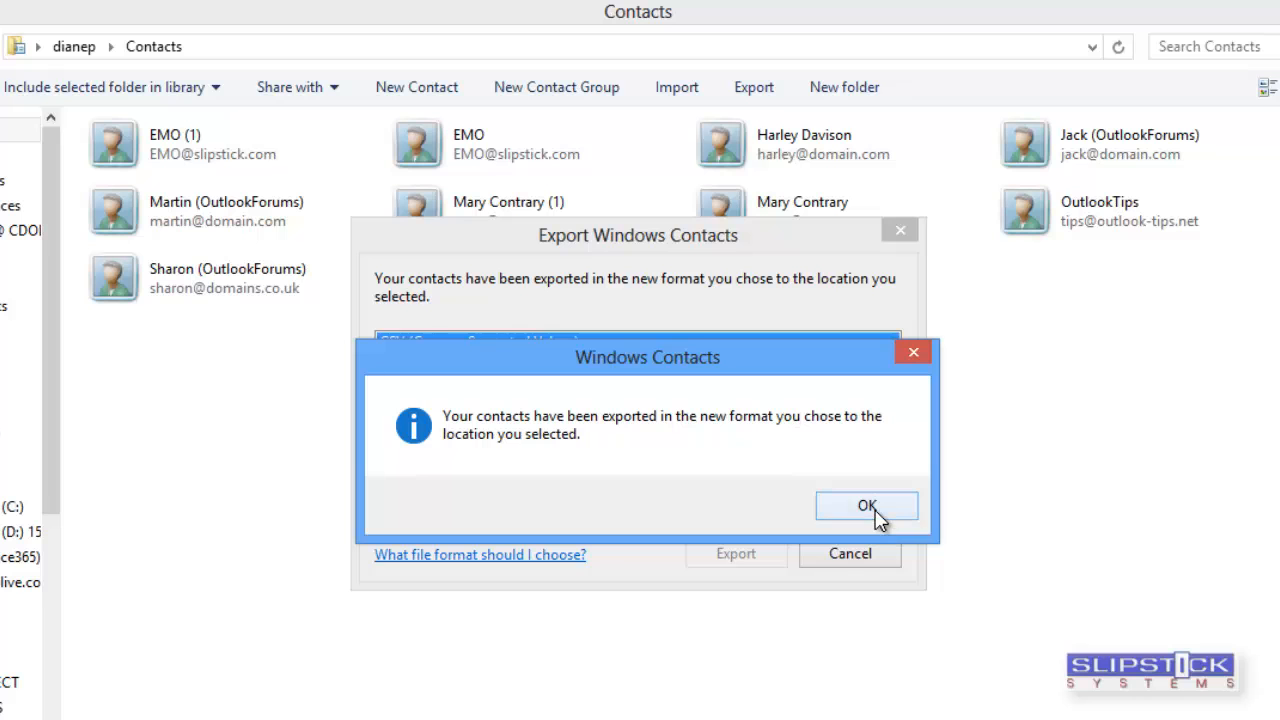
pyautogui.click(866, 504)
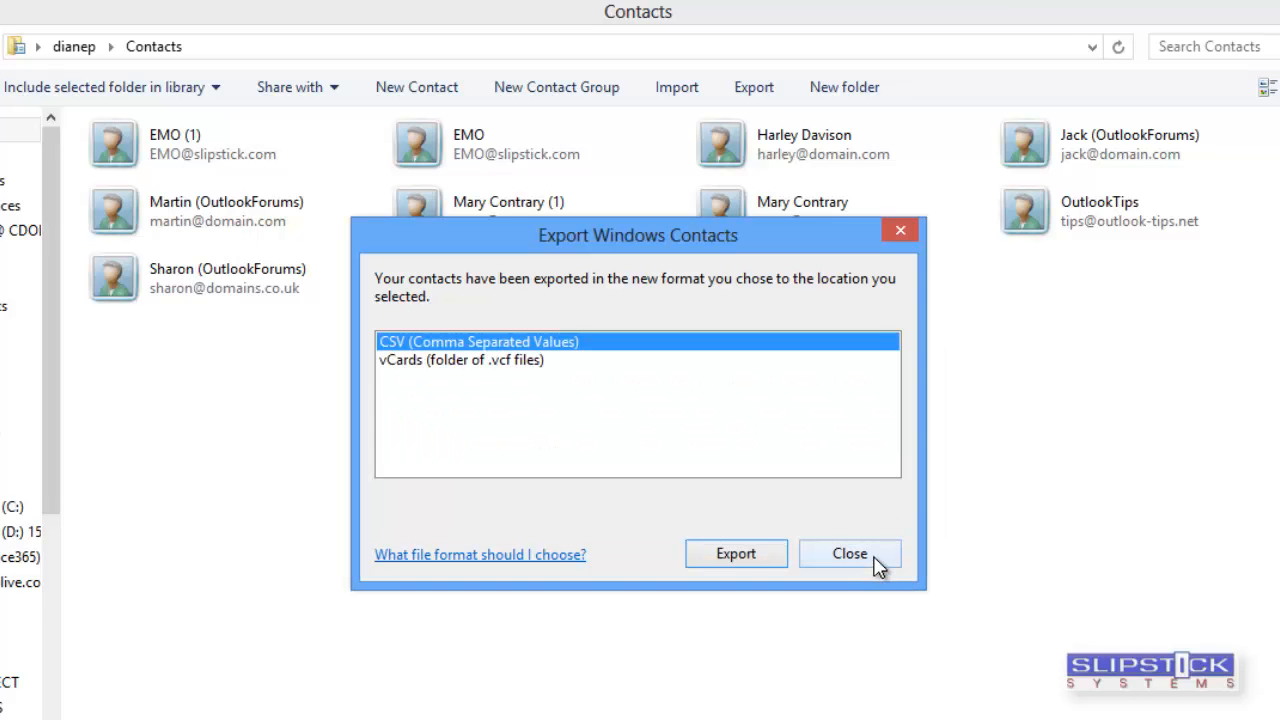
pyautogui.click(848, 552)
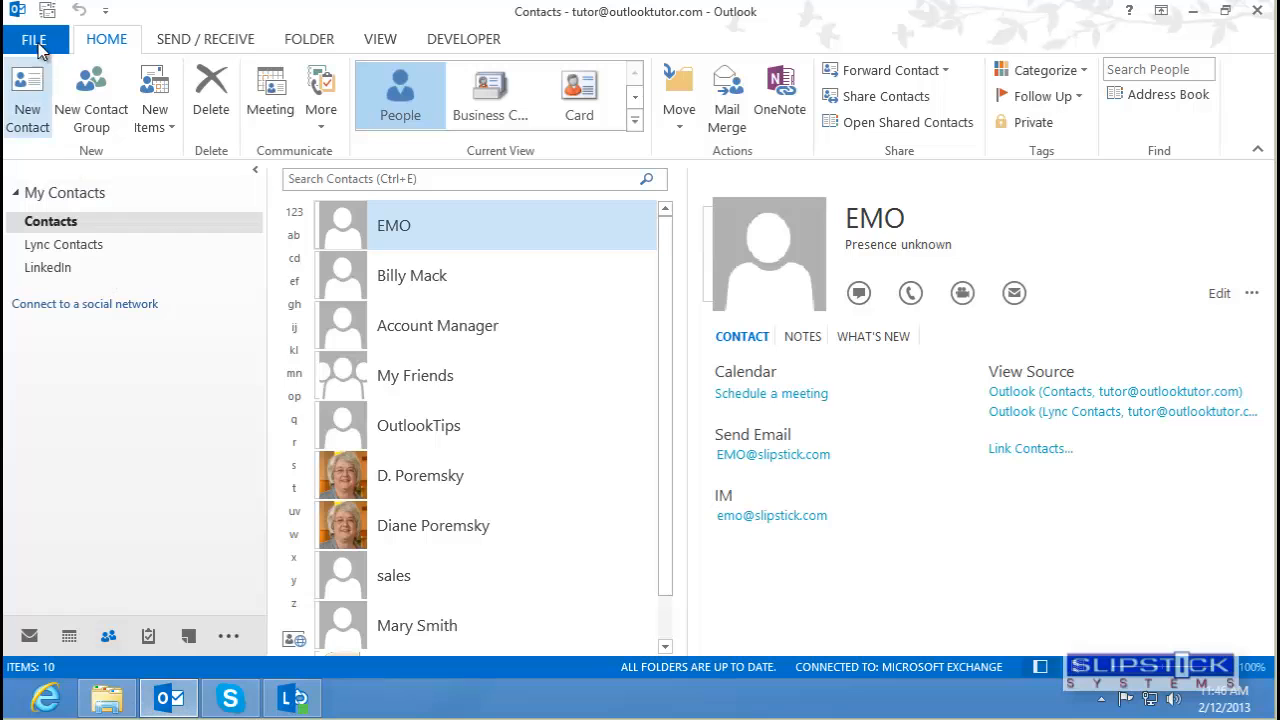
# - Start Outlook 2013's Import/Export wizard to import a Comma Separated Values file
pyautogui.click(34, 40)
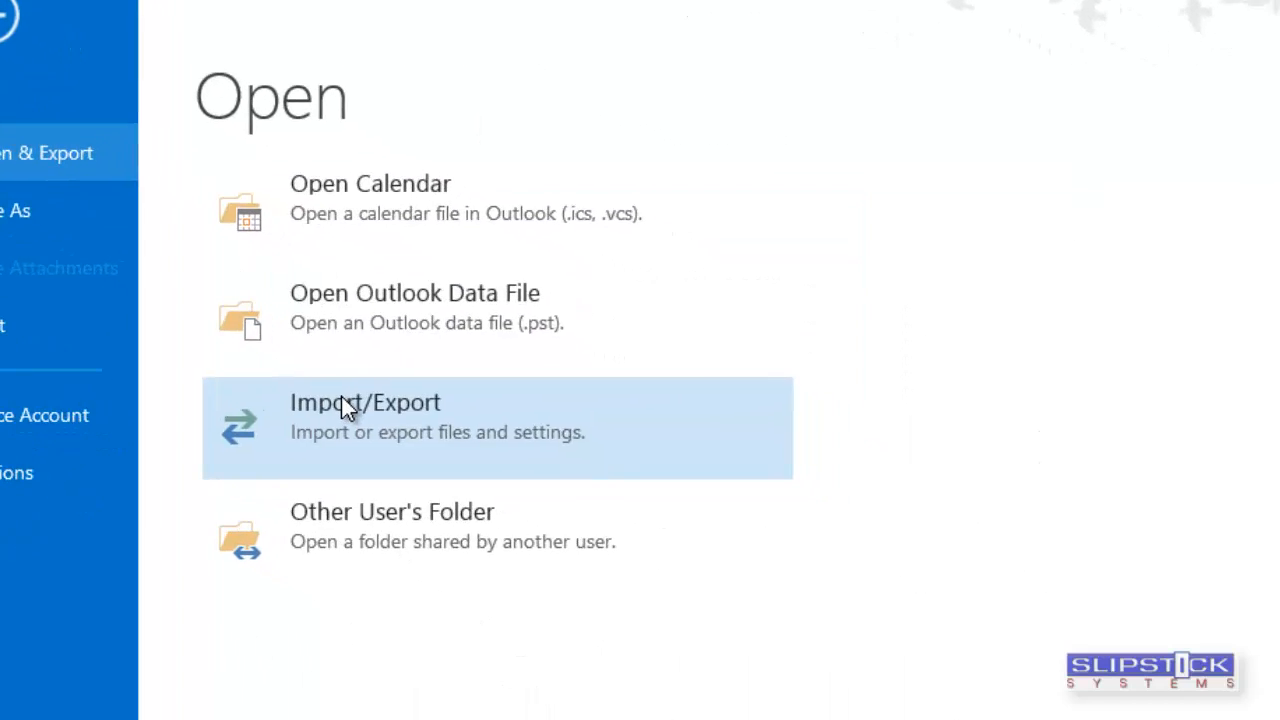
pyautogui.click(364, 414)
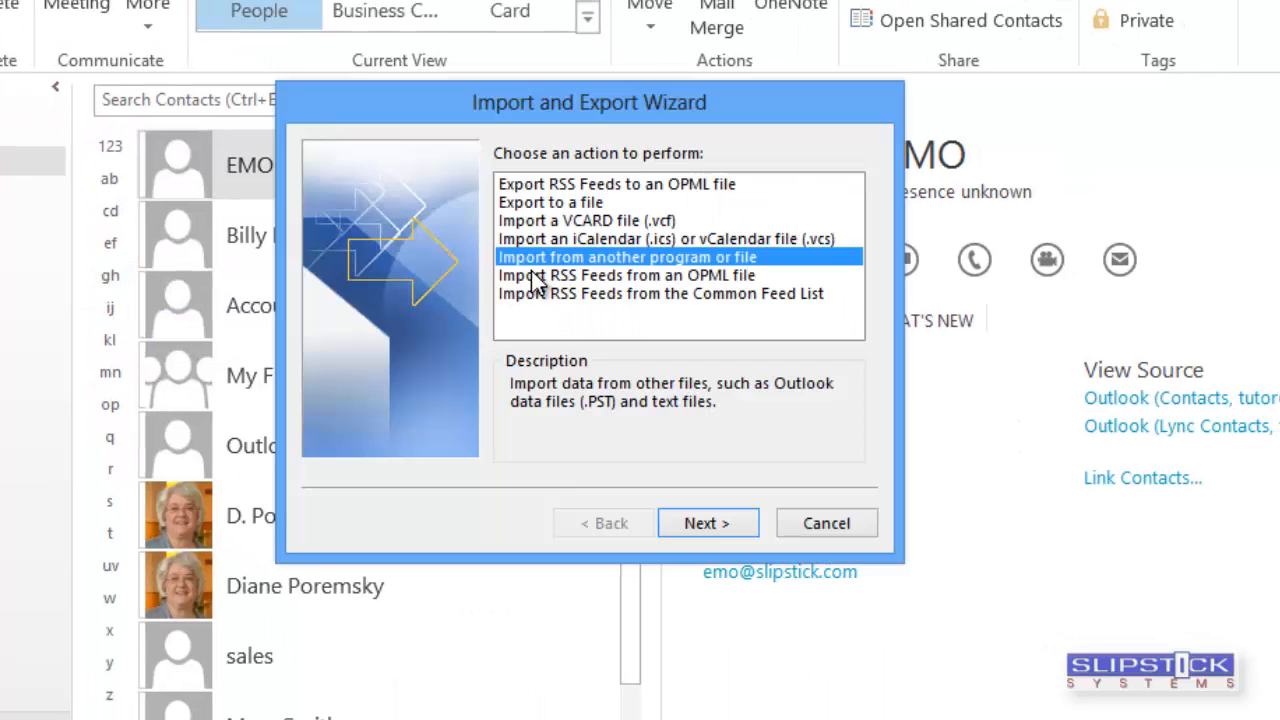
pyautogui.moveTo(694, 528)
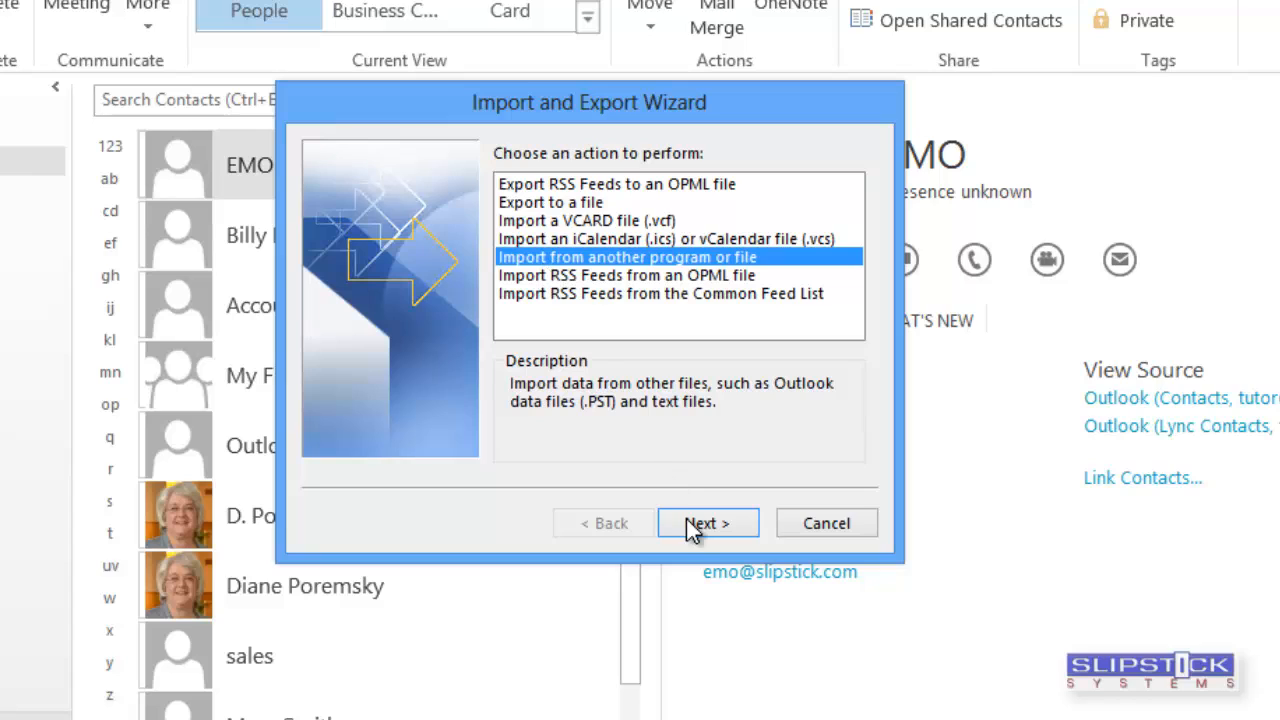
pyautogui.click(708, 524)
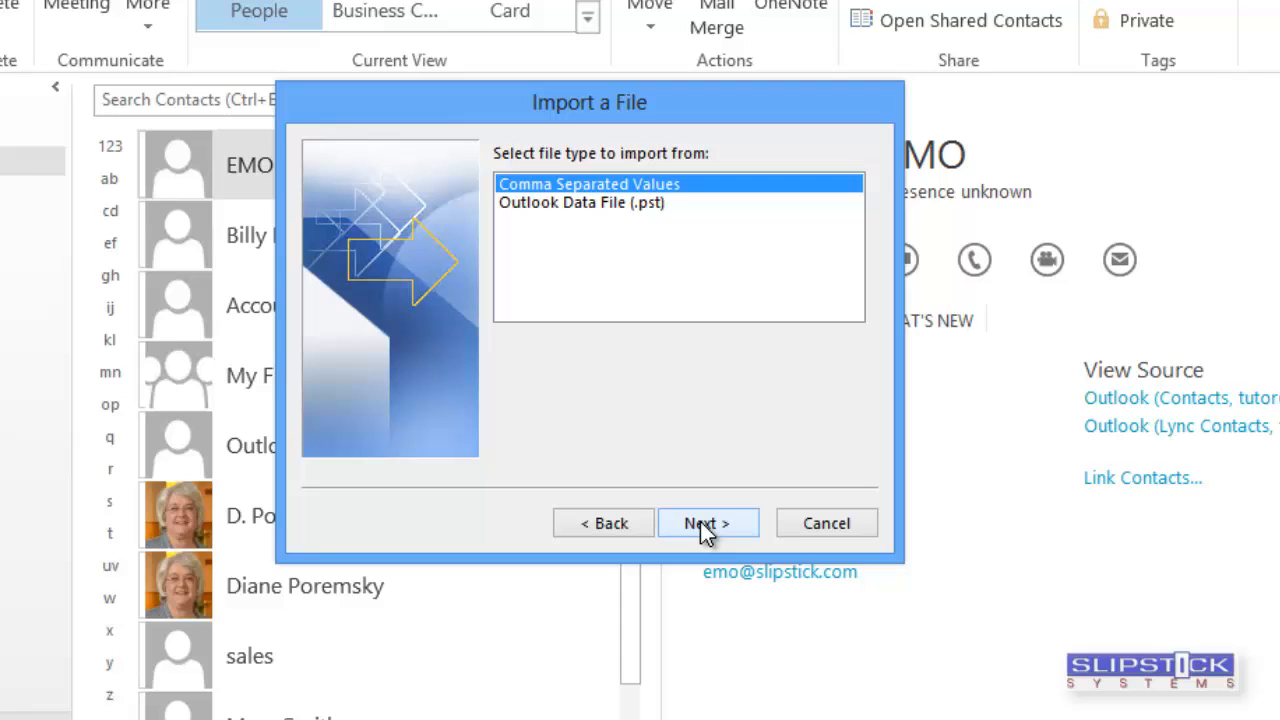
pyautogui.click(708, 524)
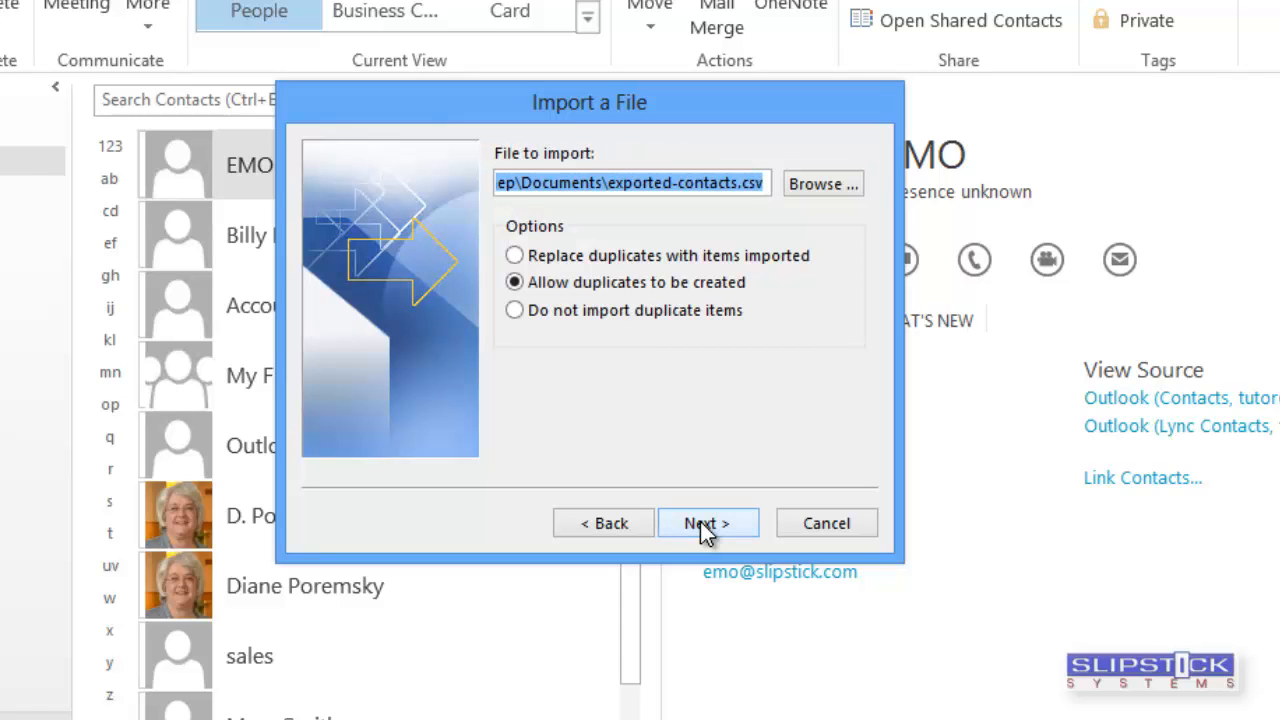
pyautogui.moveTo(684, 312)
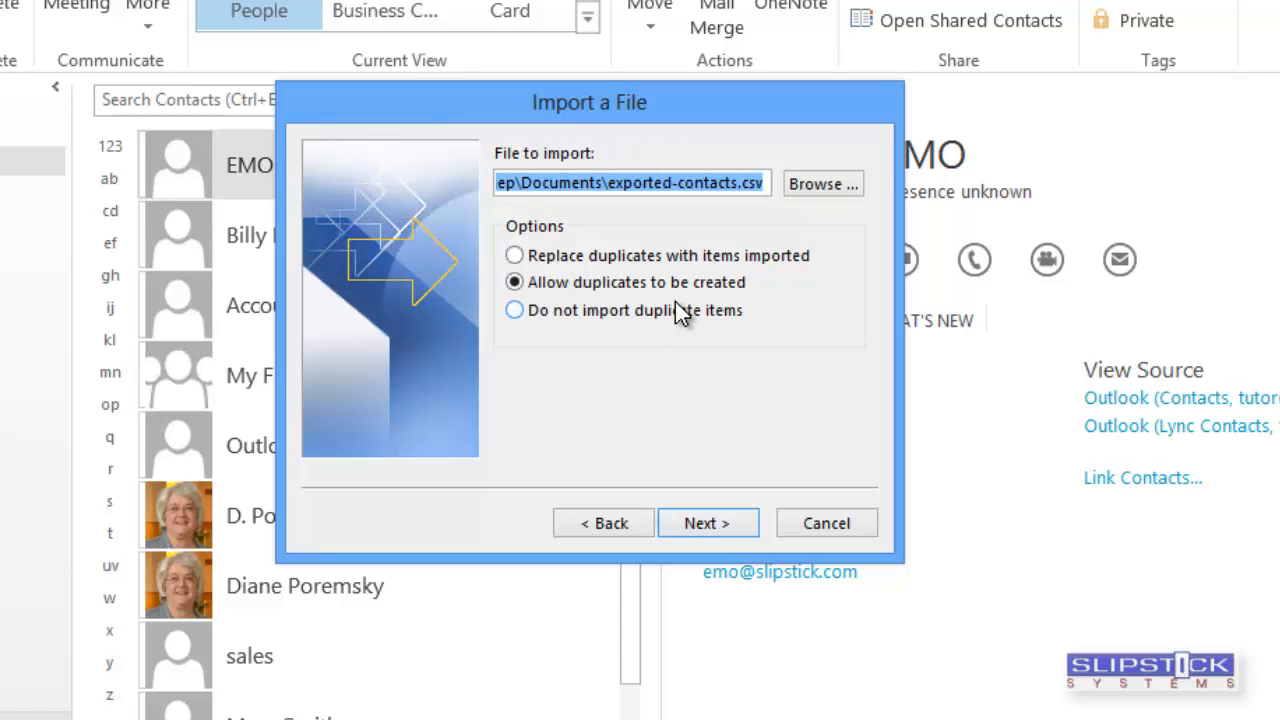
pyautogui.moveTo(822, 184)
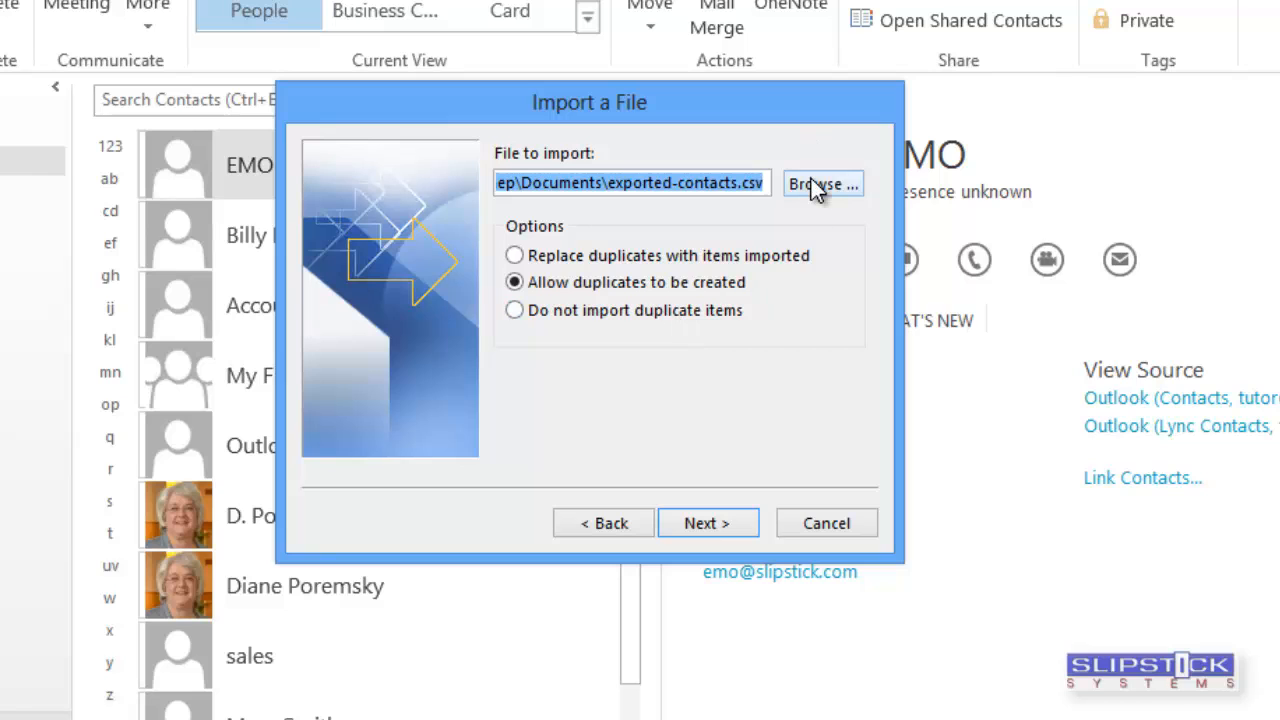
# - Browse to and select the exported contacts file in Documents as the import source
pyautogui.click(822, 184)
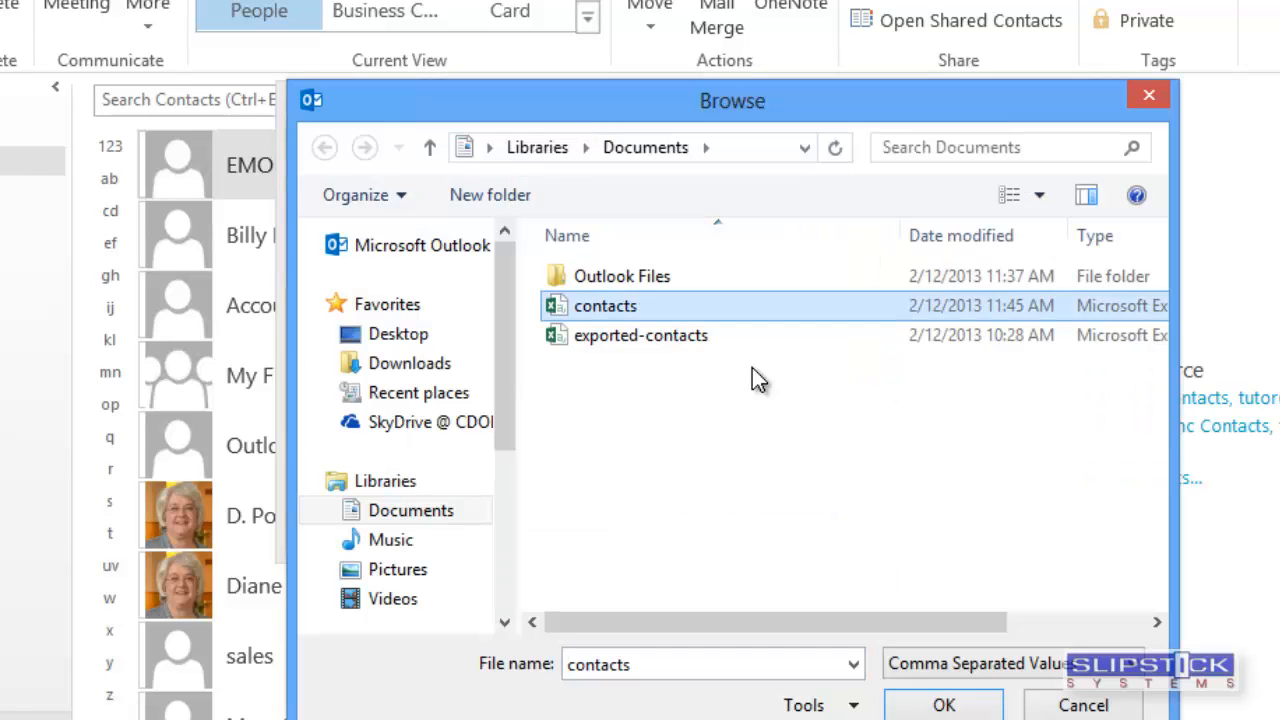
pyautogui.click(940, 704)
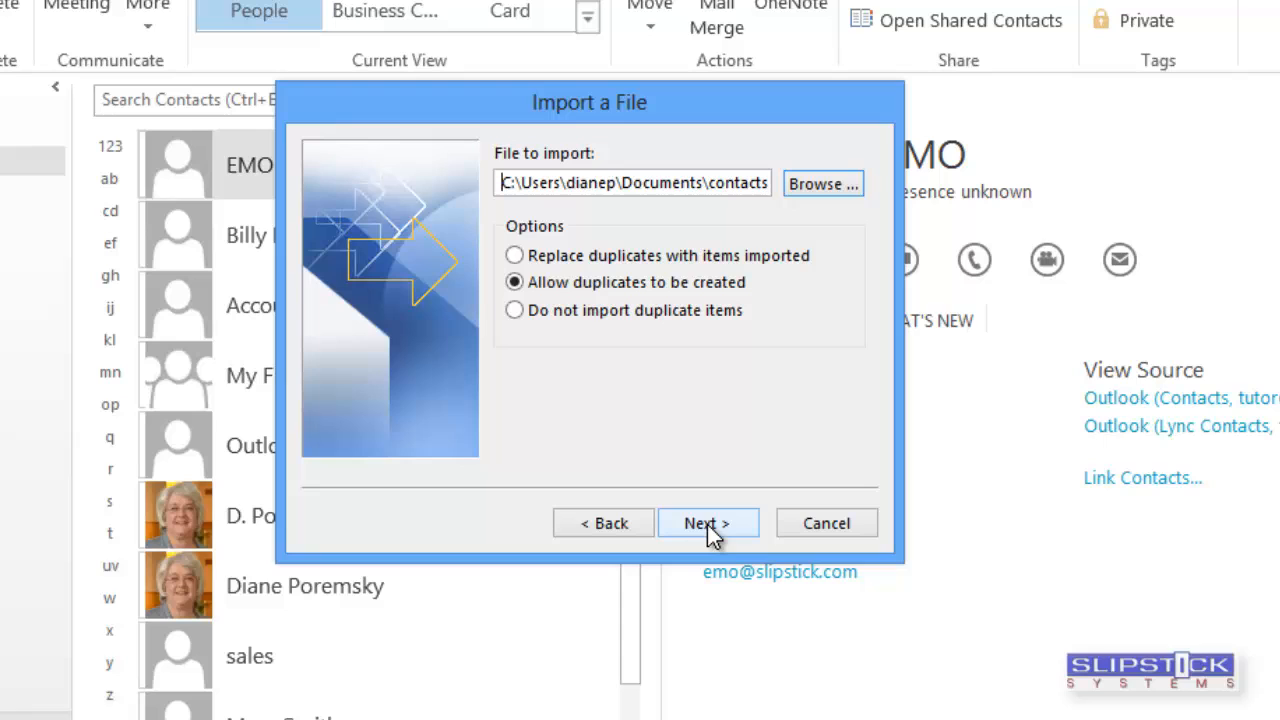
# - Import the CSV into the Contacts folder with the default field mapping and finish the wizard
pyautogui.click(708, 524)
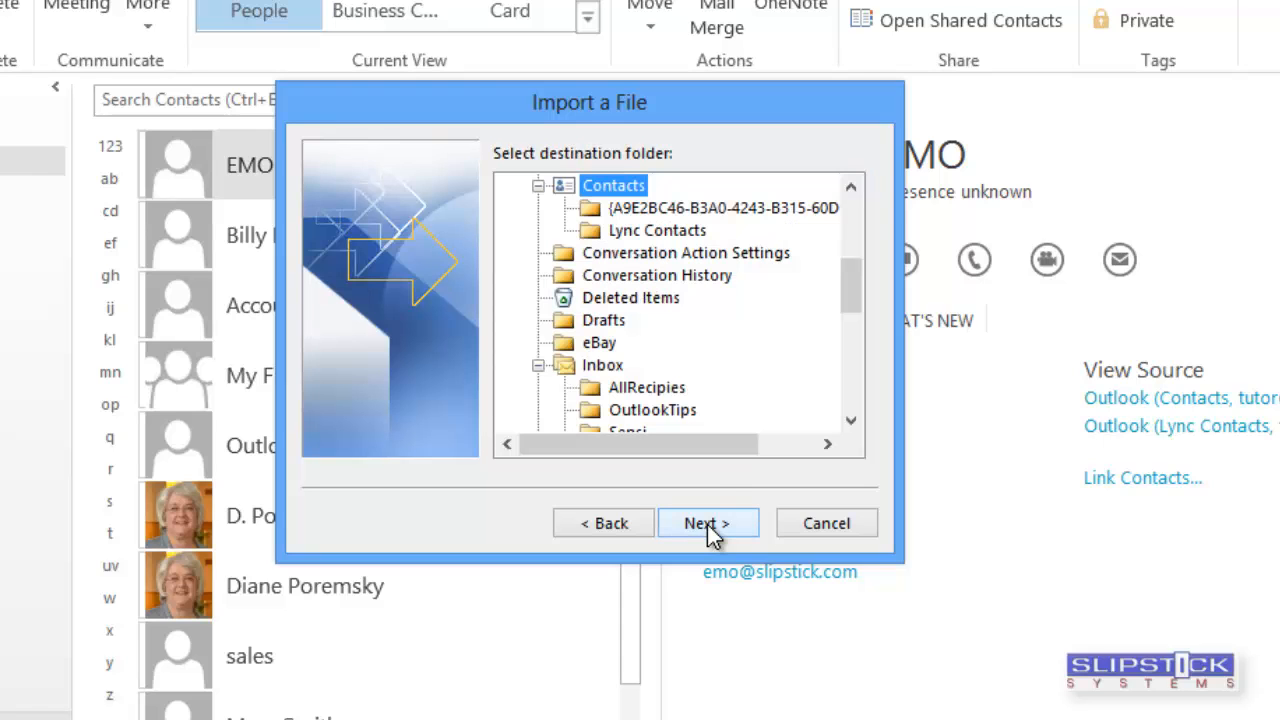
pyautogui.moveTo(636, 250)
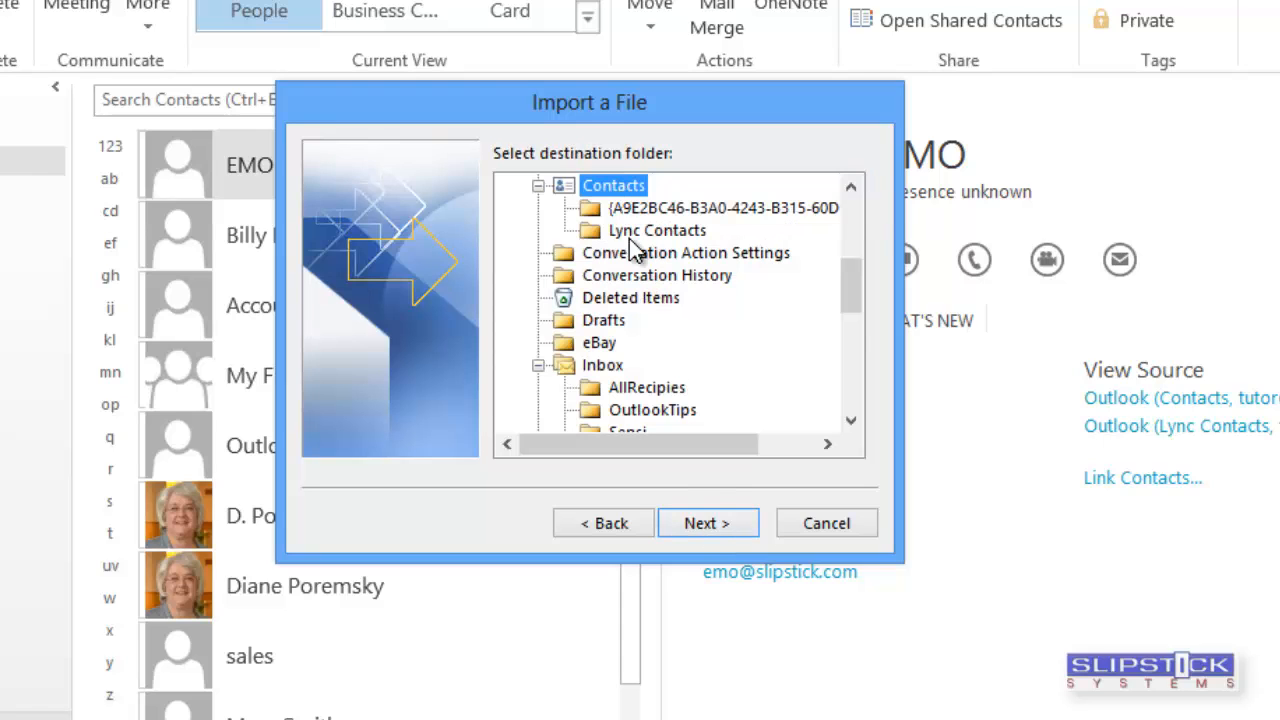
pyautogui.click(708, 524)
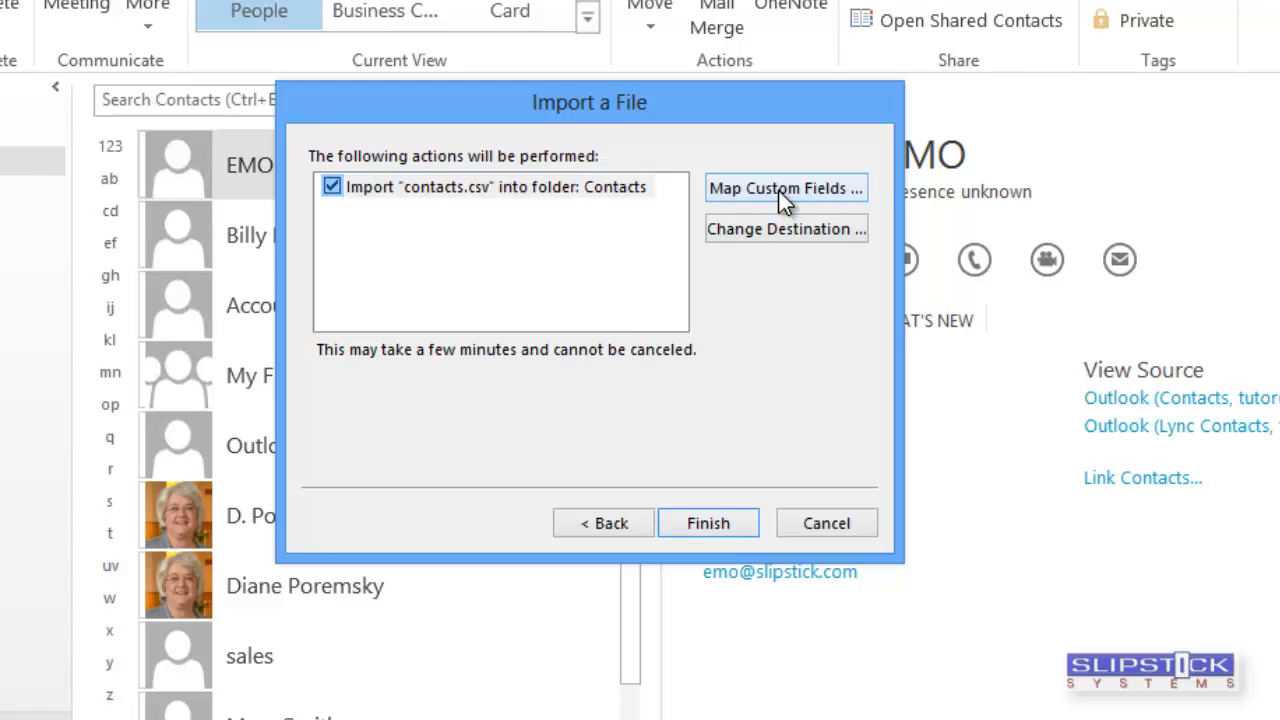
pyautogui.click(784, 188)
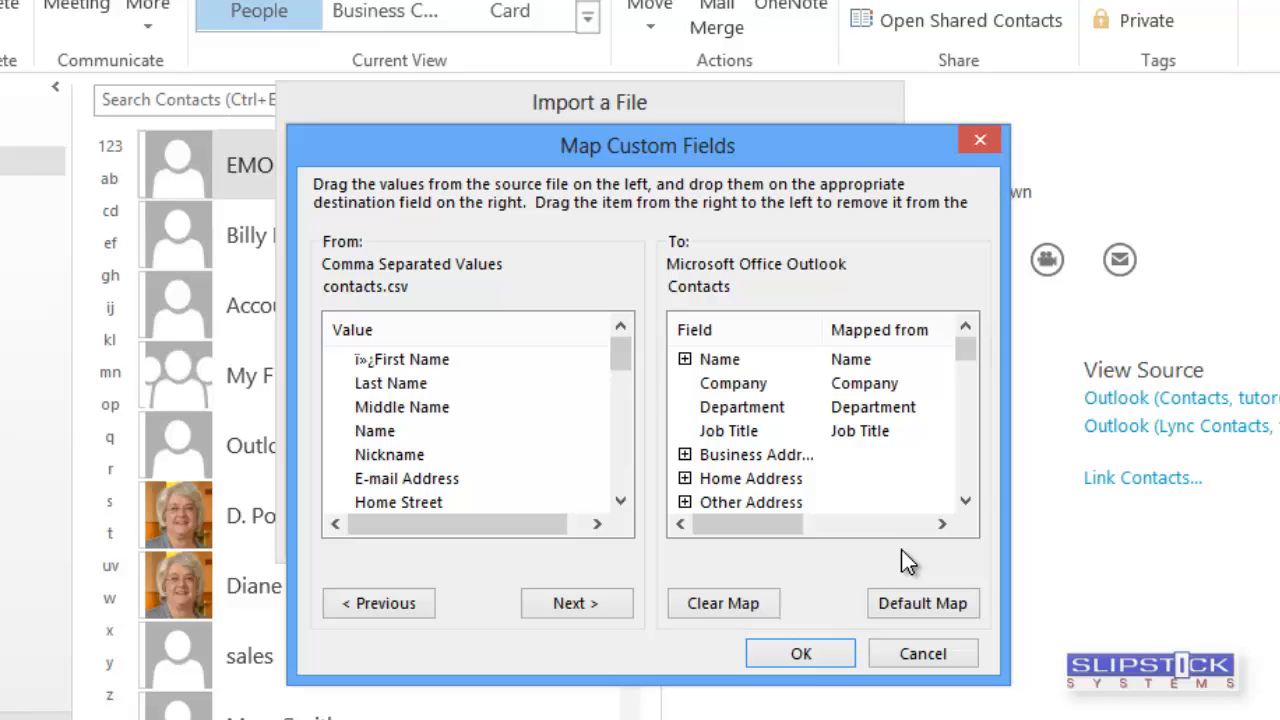
pyautogui.click(800, 652)
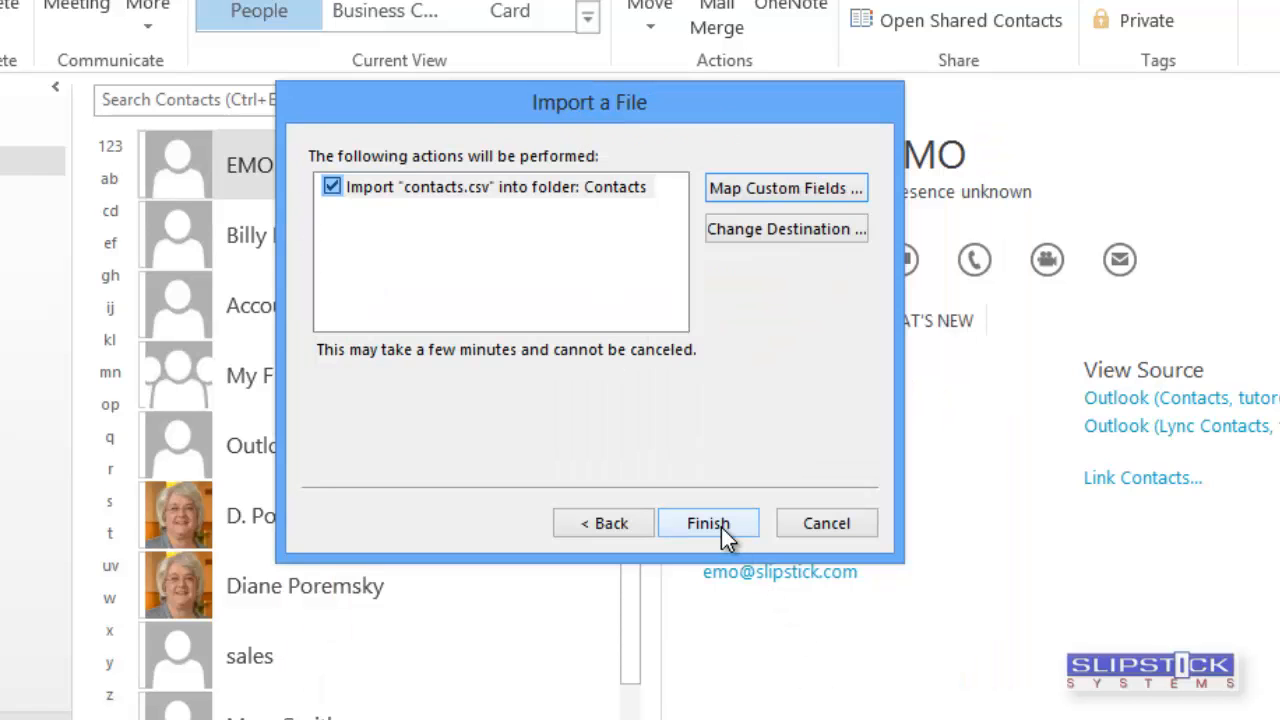
pyautogui.click(708, 524)
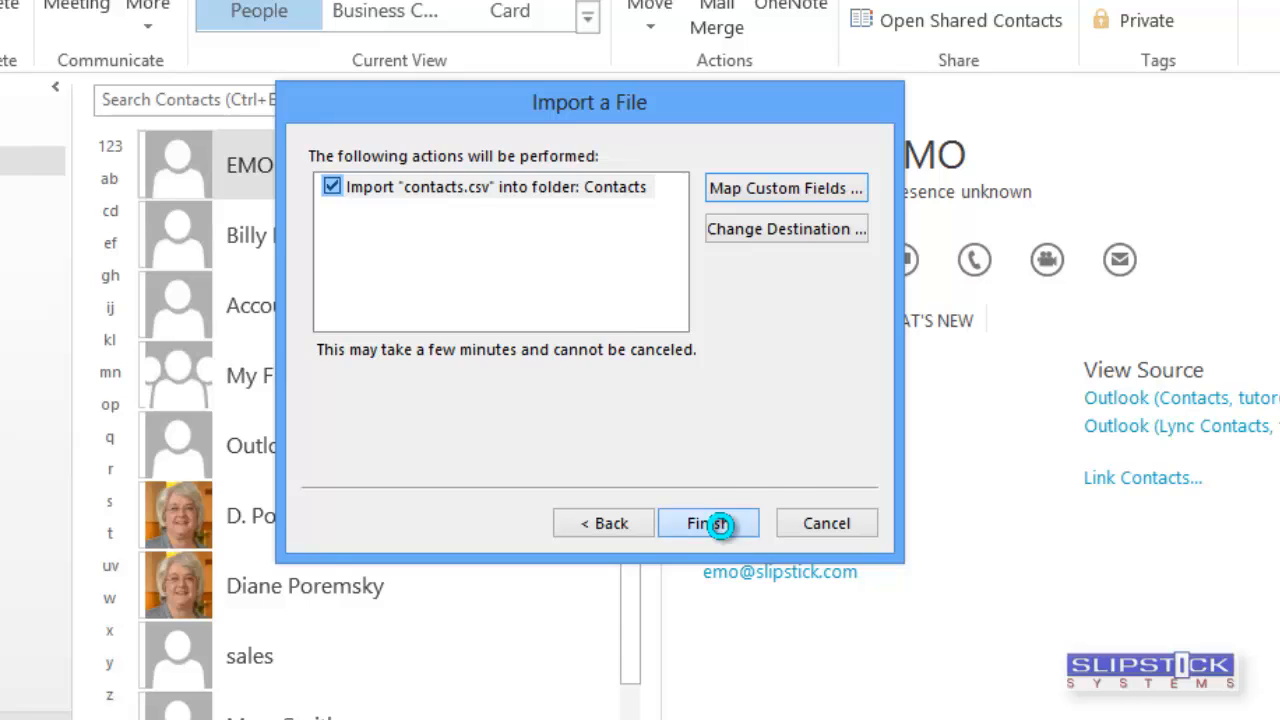
pyautogui.click(708, 524)
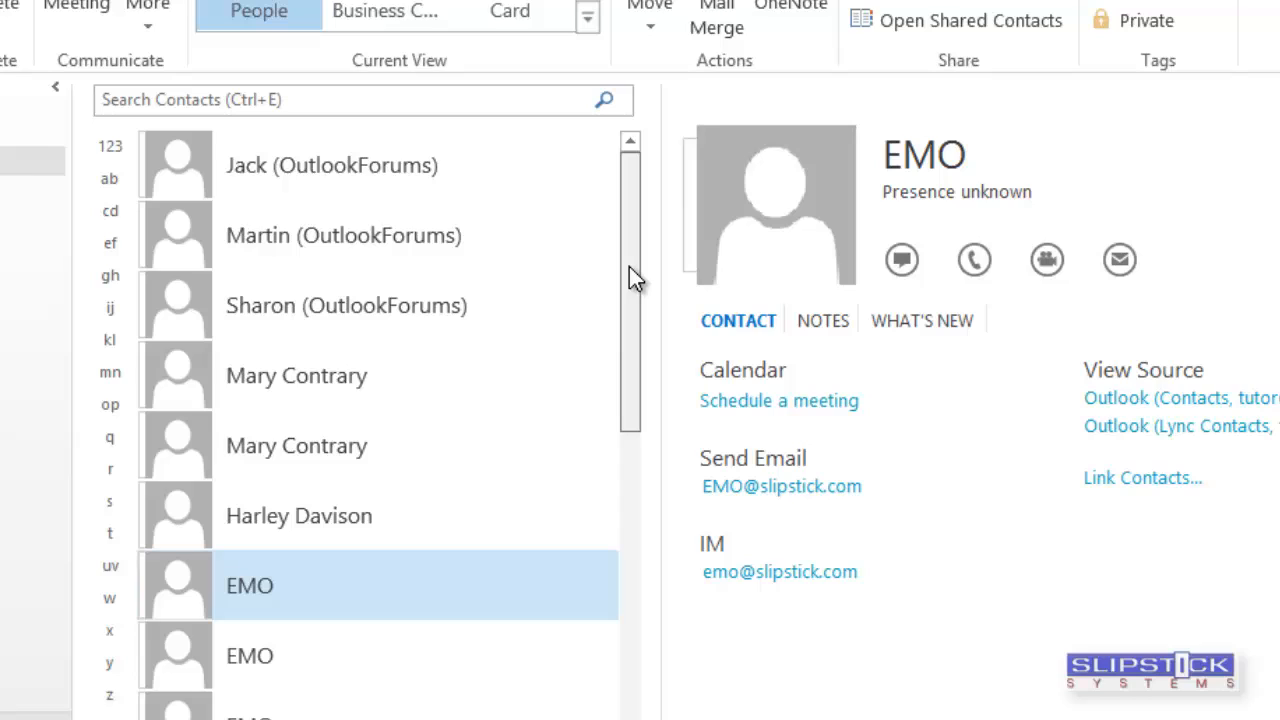
pyautogui.moveTo(836, 414)
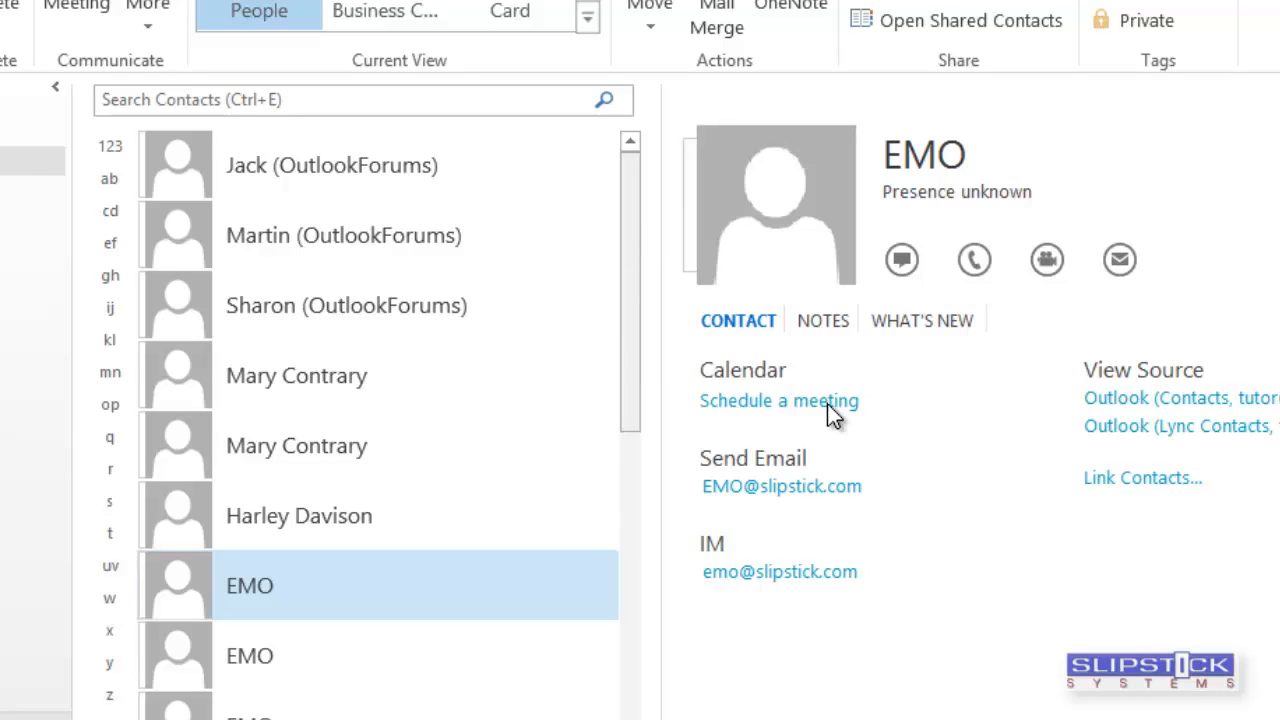